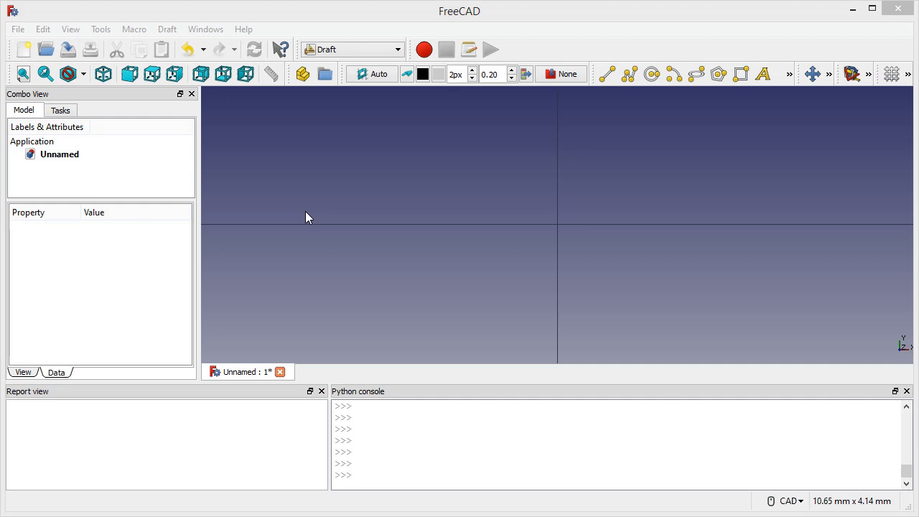
mouse_move(333, 192)
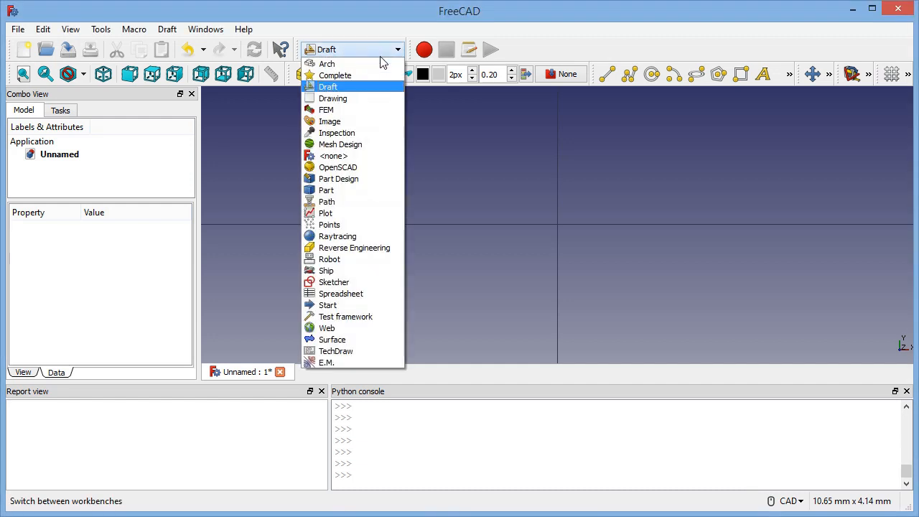
mouse_move(327, 362)
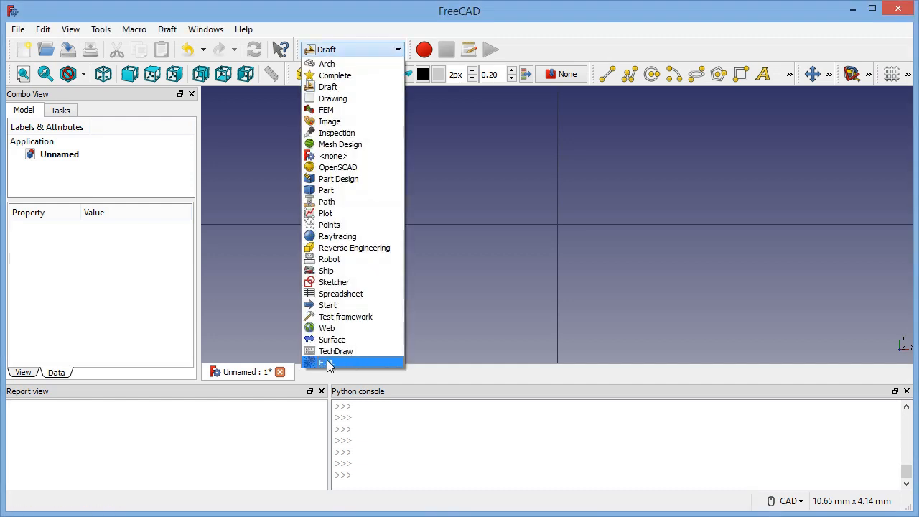
Switch from Draft to the E.M. workbench via the workbench dropdown
click(327, 362)
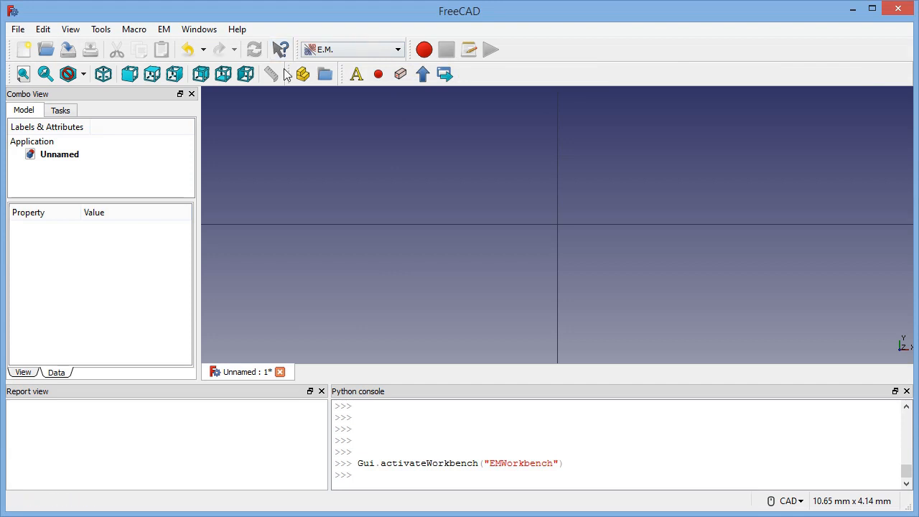
mouse_move(423, 75)
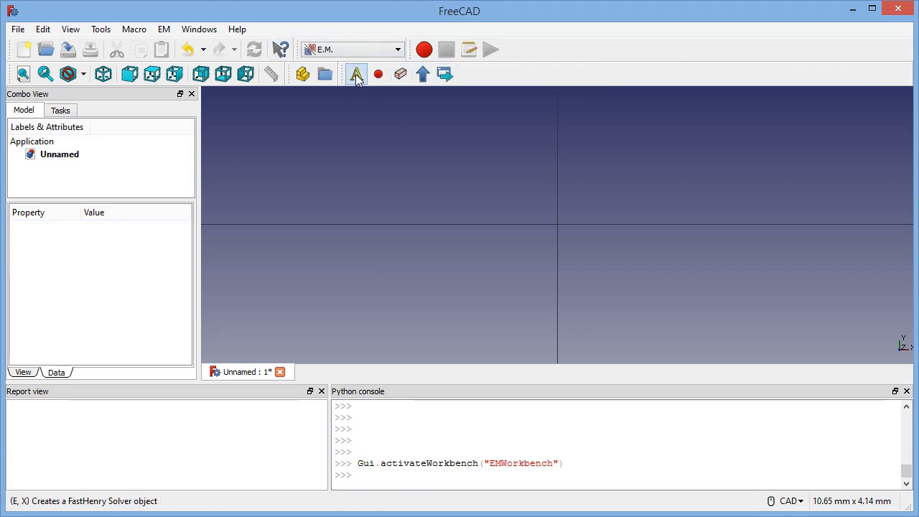
mouse_move(356, 74)
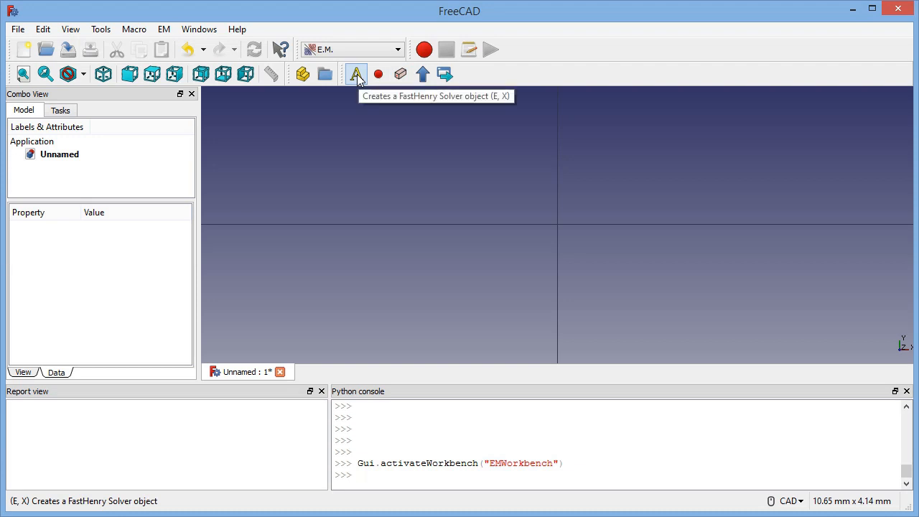
mouse_move(357, 77)
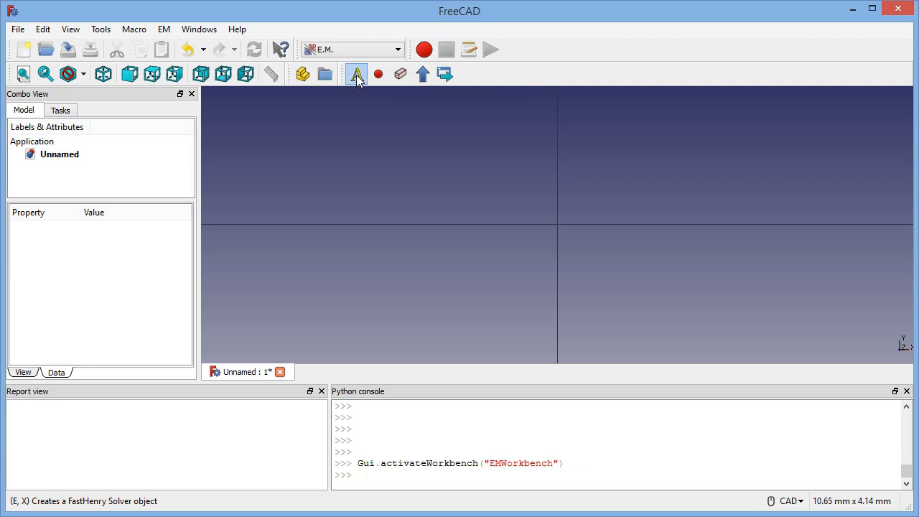
Create an FHSolver object and show its FastHenry properties from the Model tree
click(356, 75)
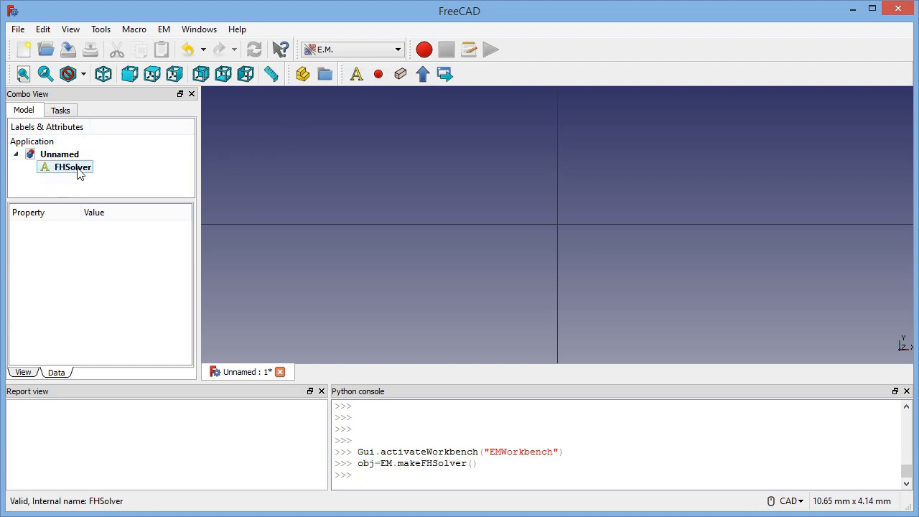
click(72, 166)
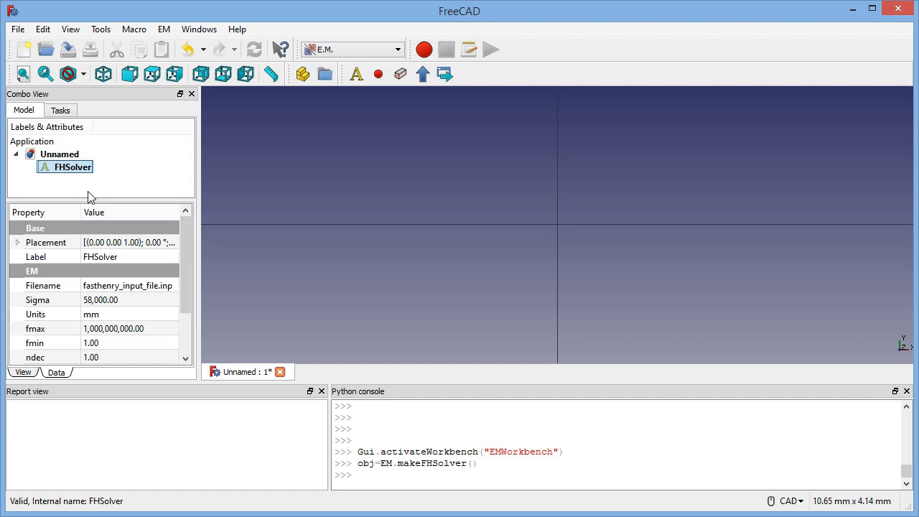
mouse_move(144, 294)
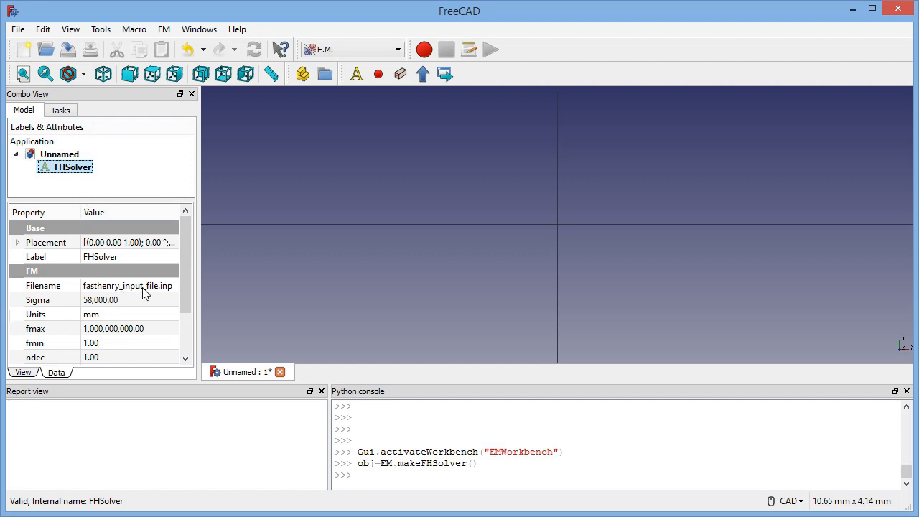
mouse_move(158, 293)
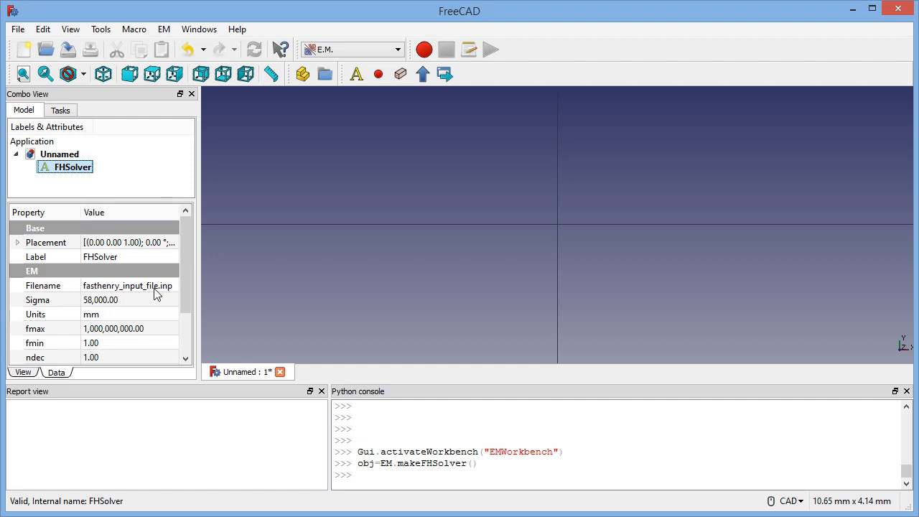
mouse_move(157, 290)
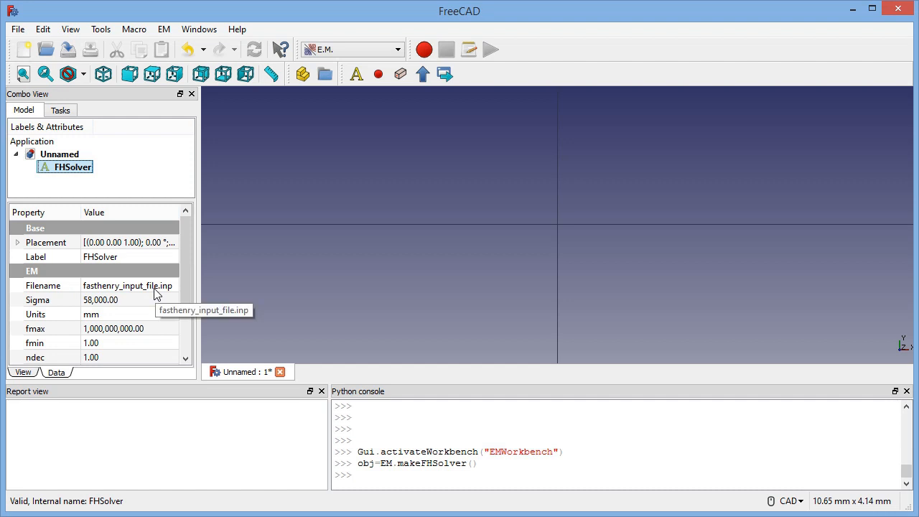
mouse_move(146, 305)
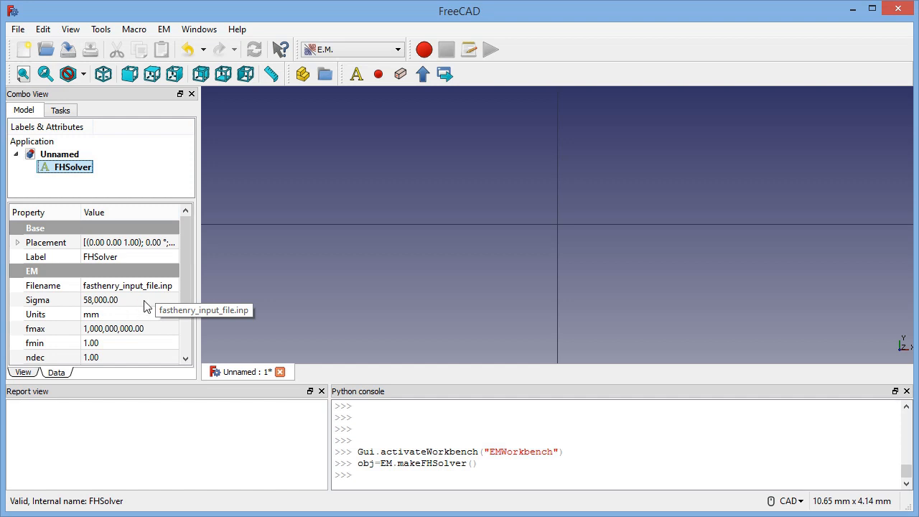
mouse_move(101, 313)
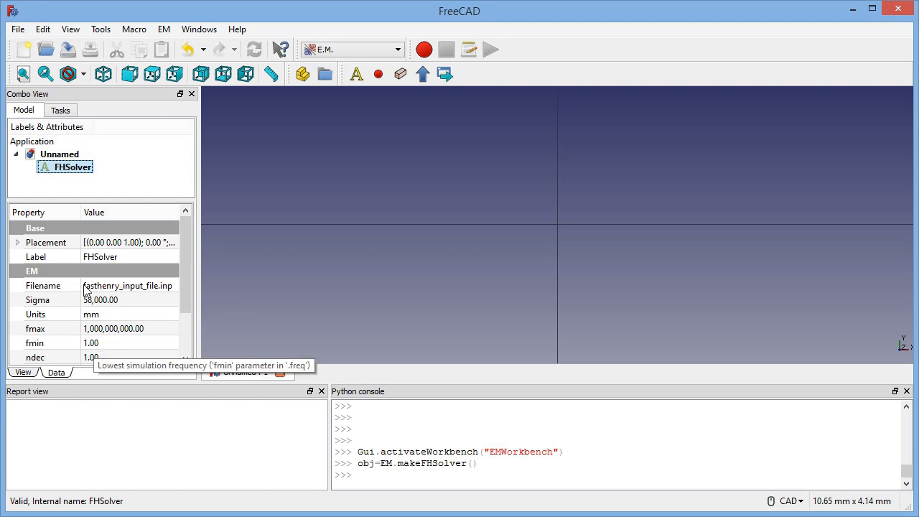
mouse_move(83, 300)
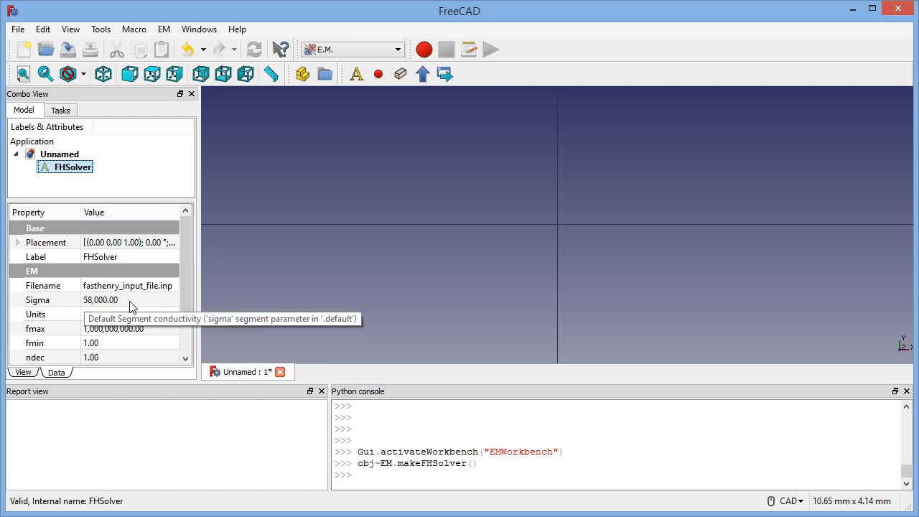
mouse_move(92, 315)
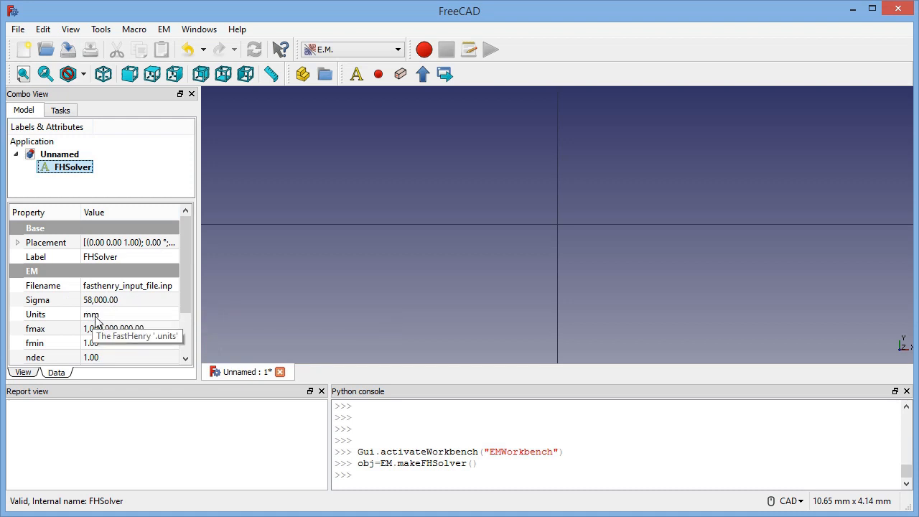
mouse_move(122, 352)
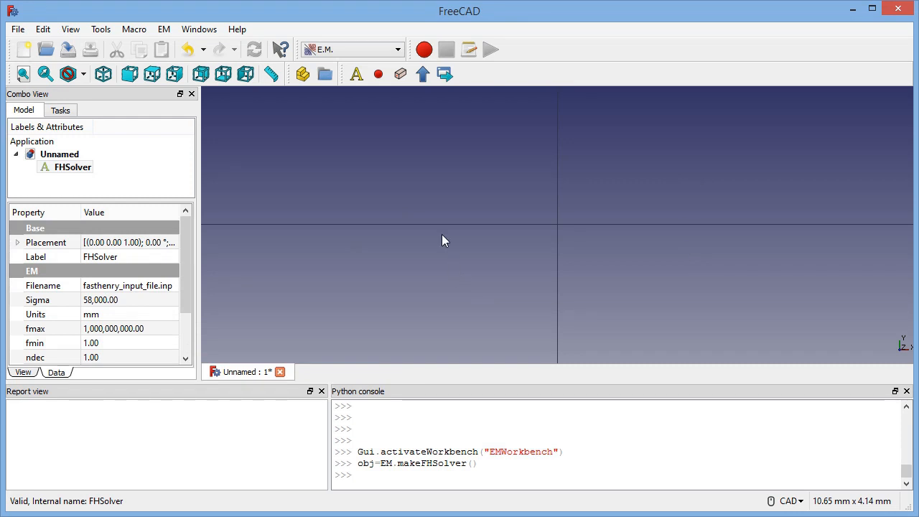
mouse_move(414, 228)
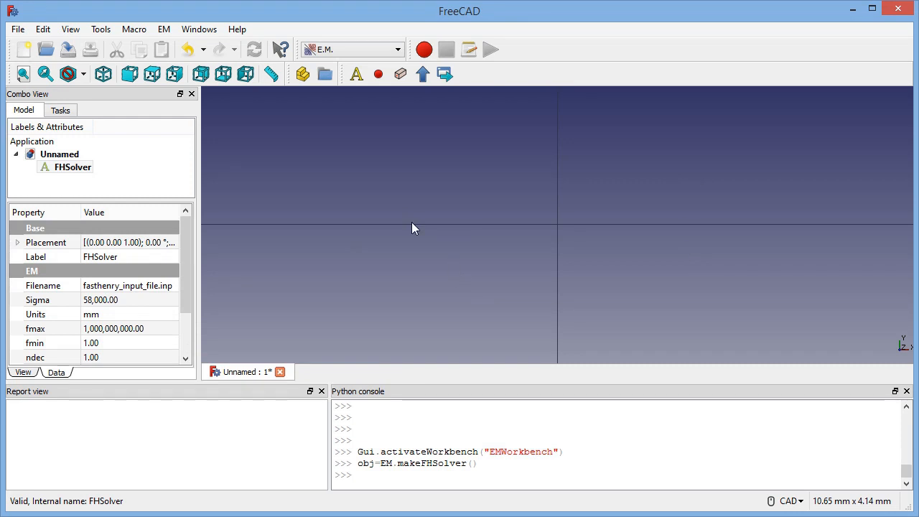
mouse_move(385, 109)
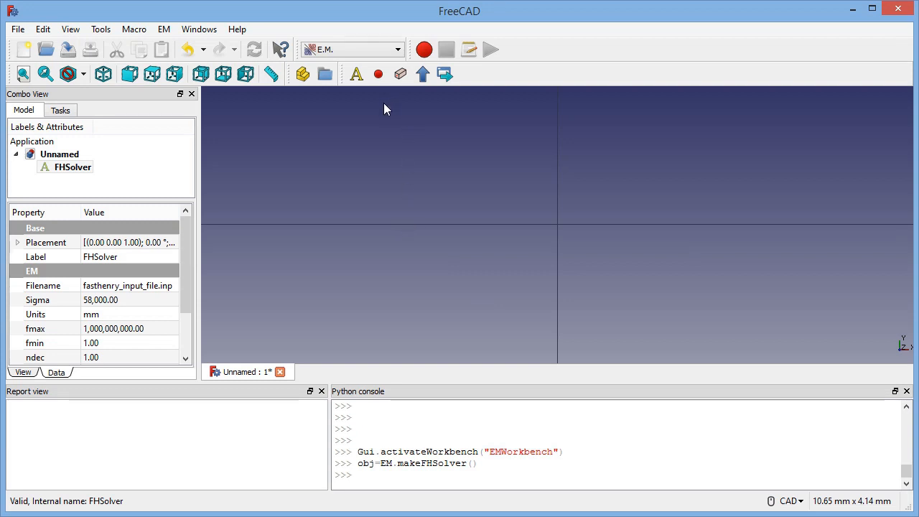
mouse_move(393, 109)
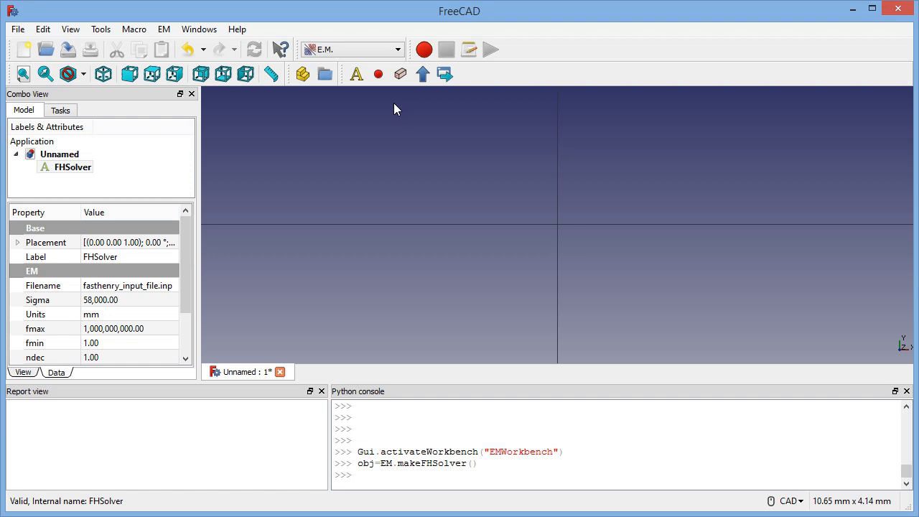
mouse_move(385, 126)
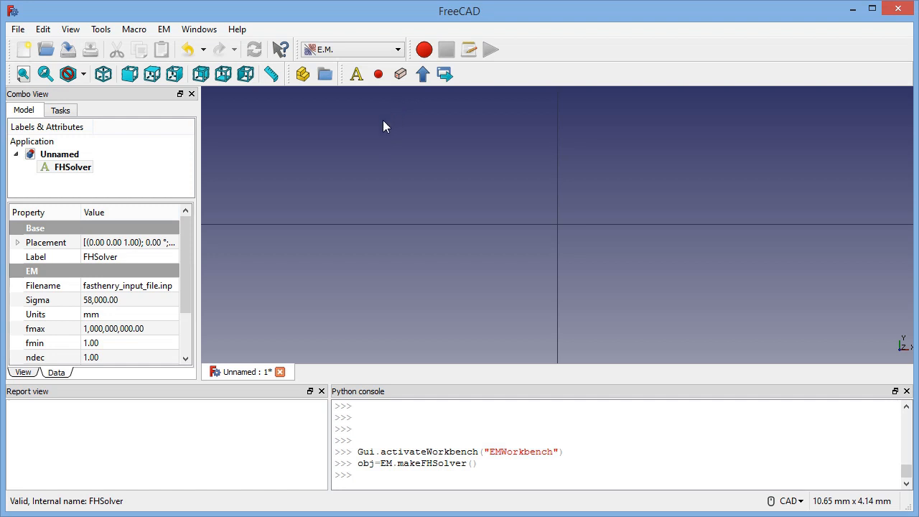
mouse_move(386, 191)
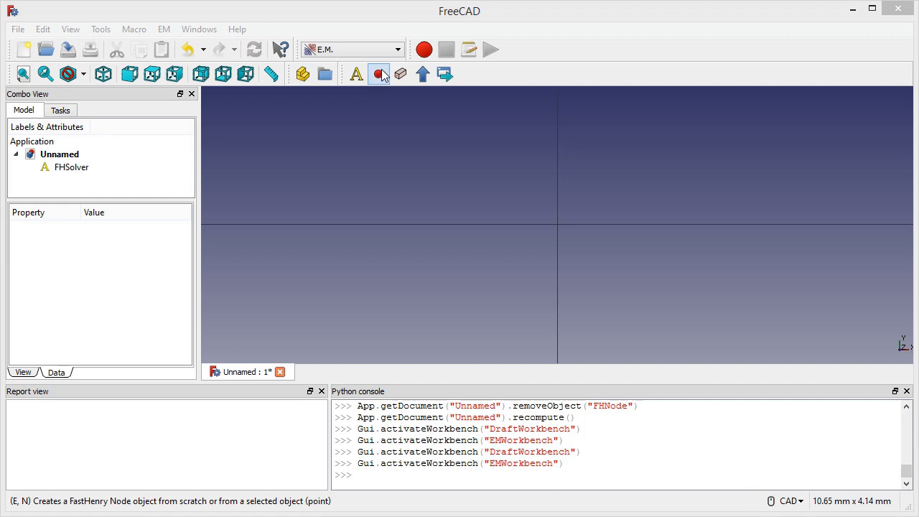
Place a second FHNode up and left of the origin and inspect the nodes' base points
click(379, 75)
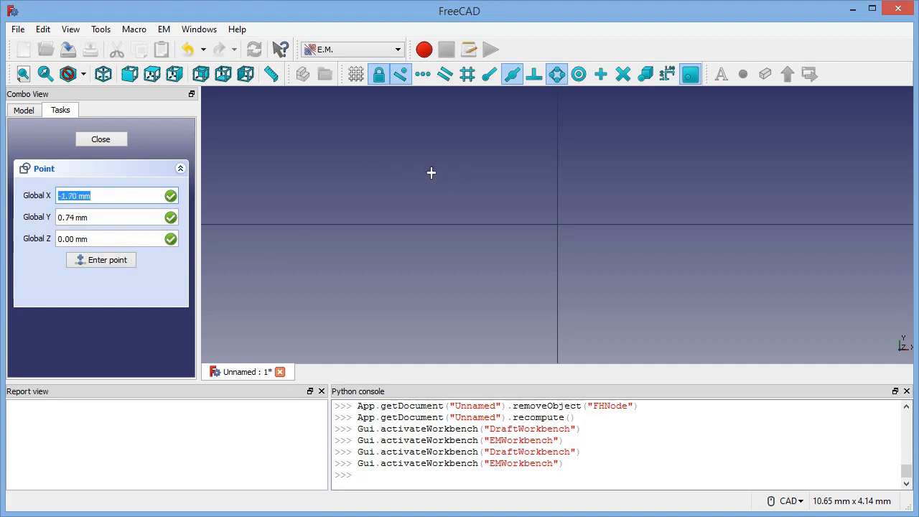
mouse_move(559, 222)
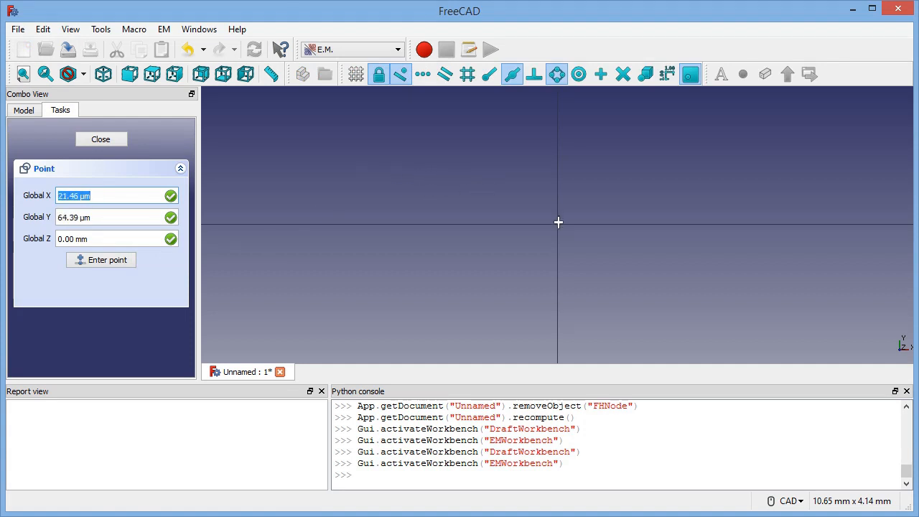
mouse_move(250, 171)
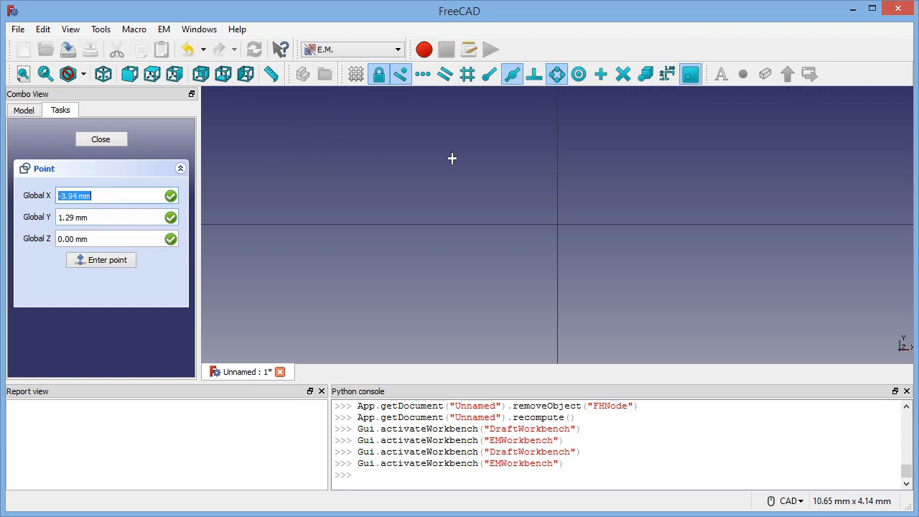
mouse_move(322, 168)
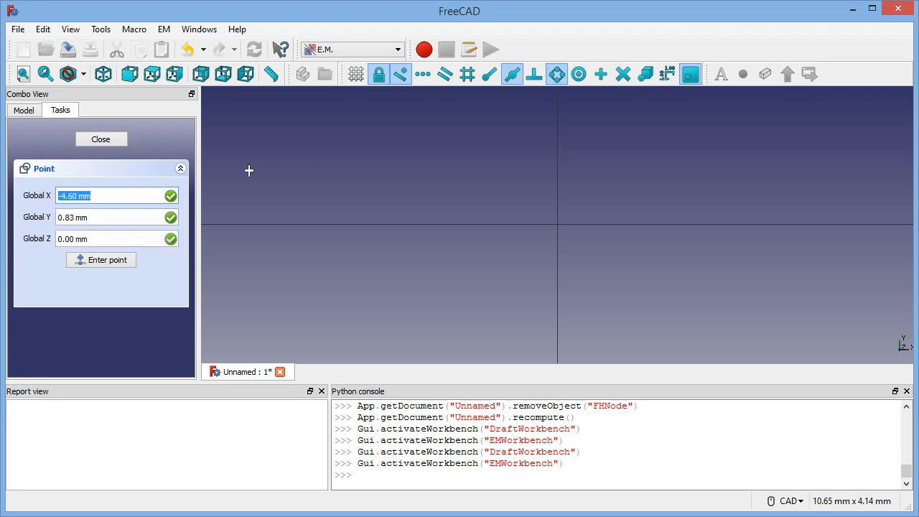
click(101, 259)
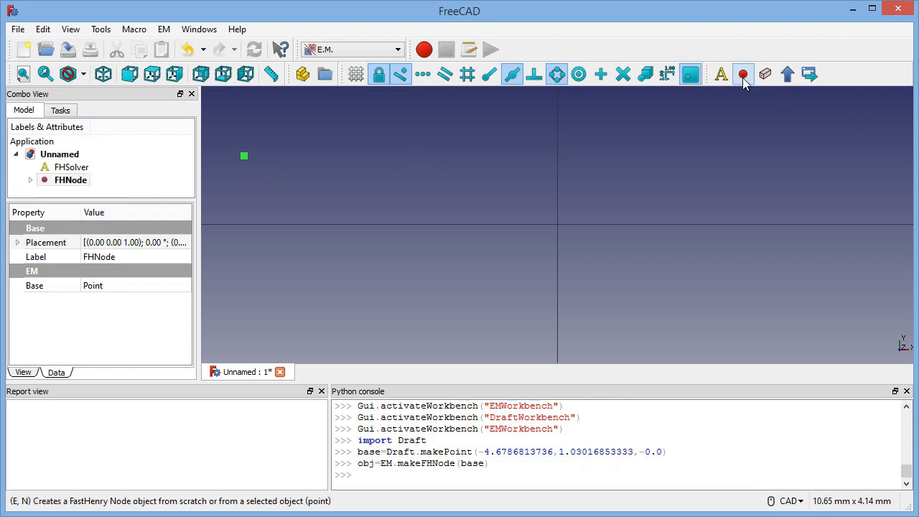
click(744, 75)
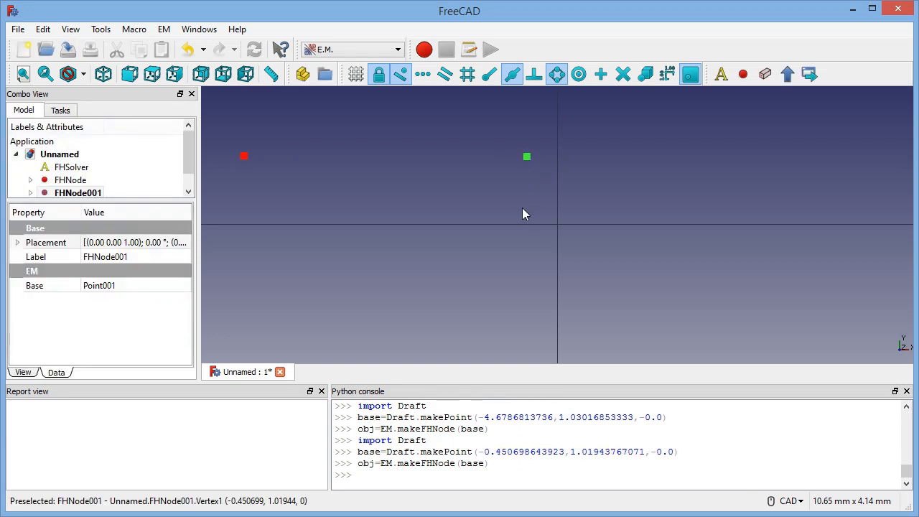
click(70, 179)
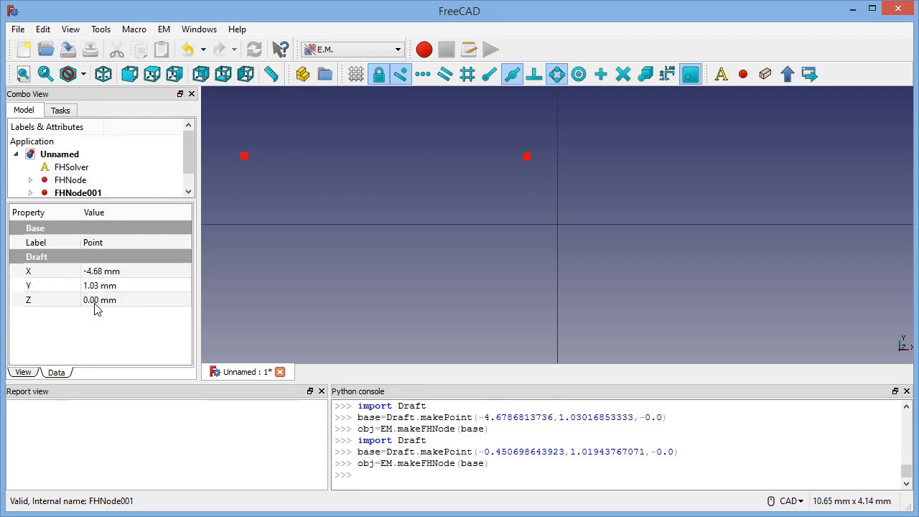
click(70, 180)
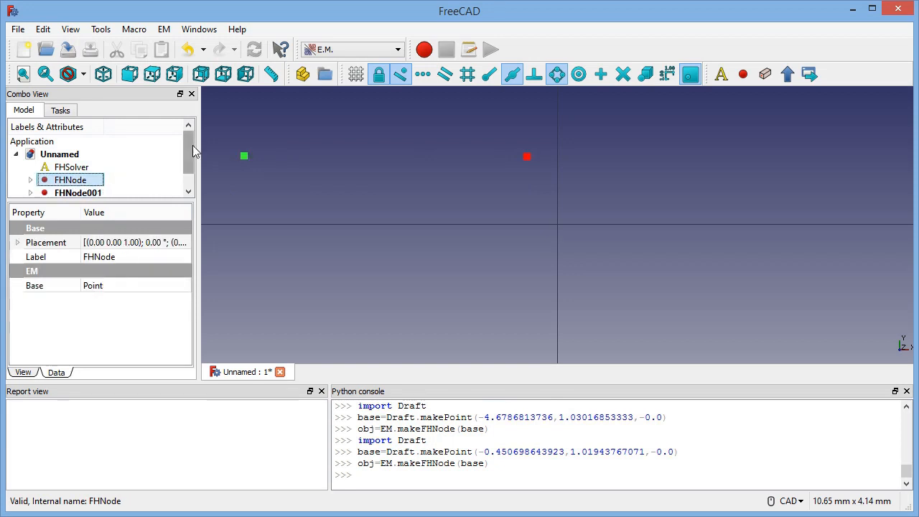
click(30, 180)
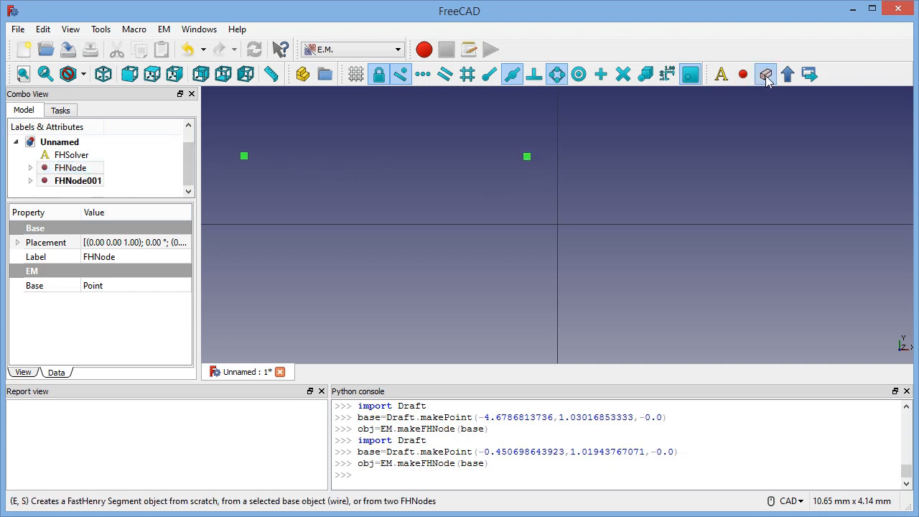
Create FHSegment joining FHNode to FHNode001 and view its properties
click(764, 74)
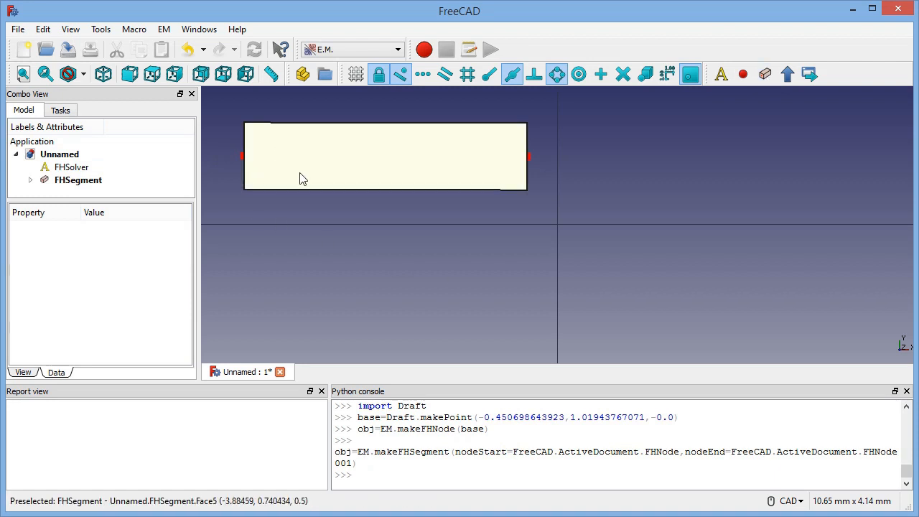
mouse_move(379, 129)
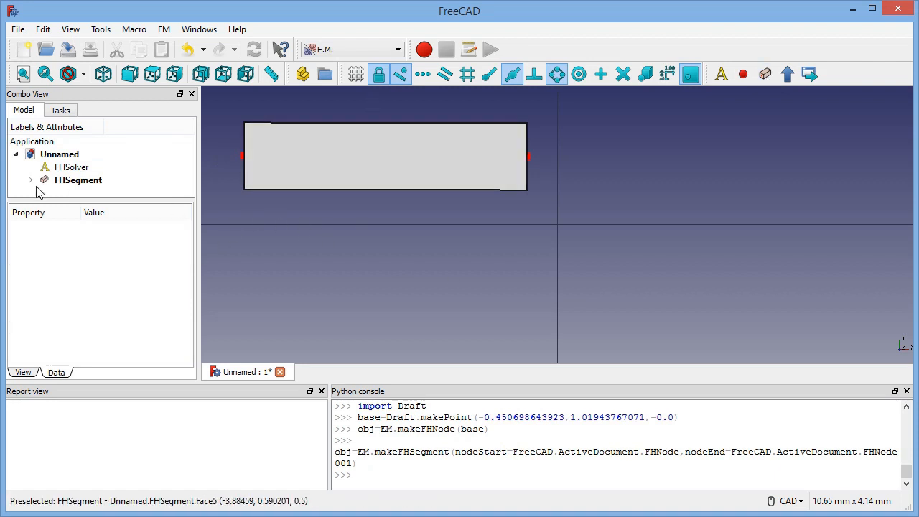
click(78, 155)
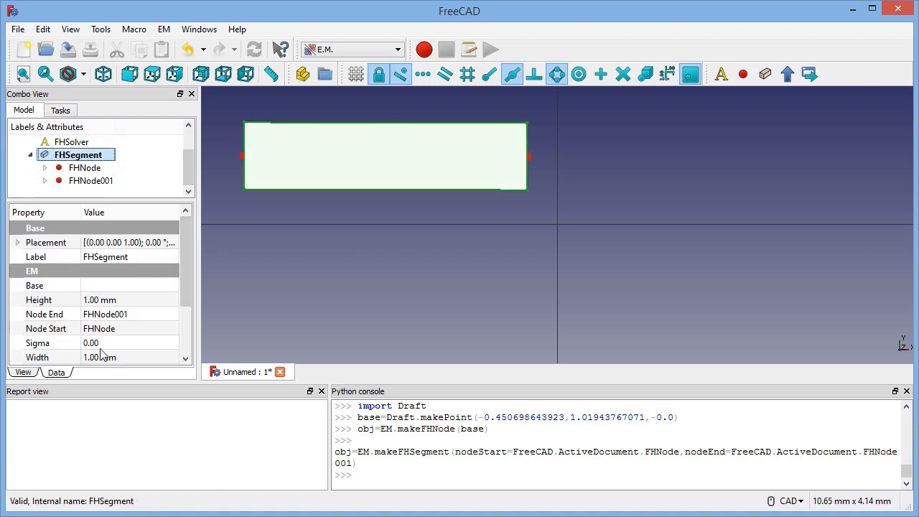
mouse_move(242, 156)
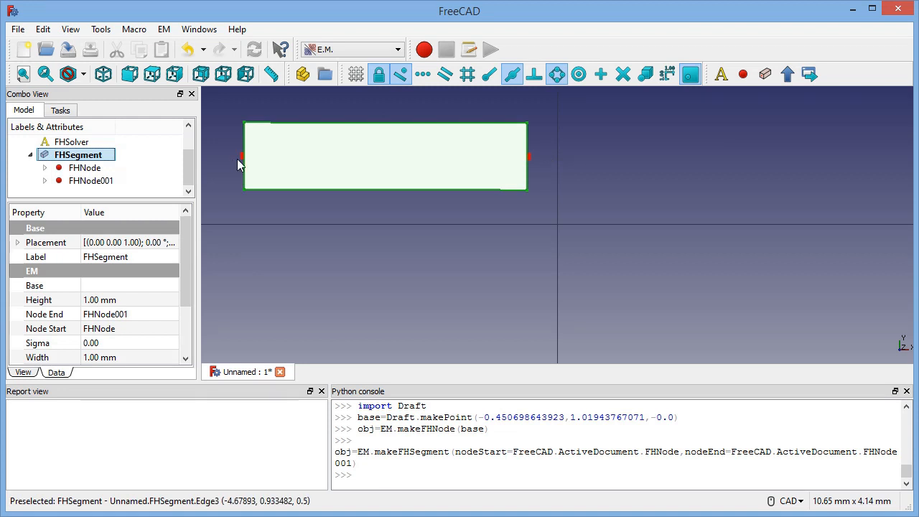
mouse_move(503, 164)
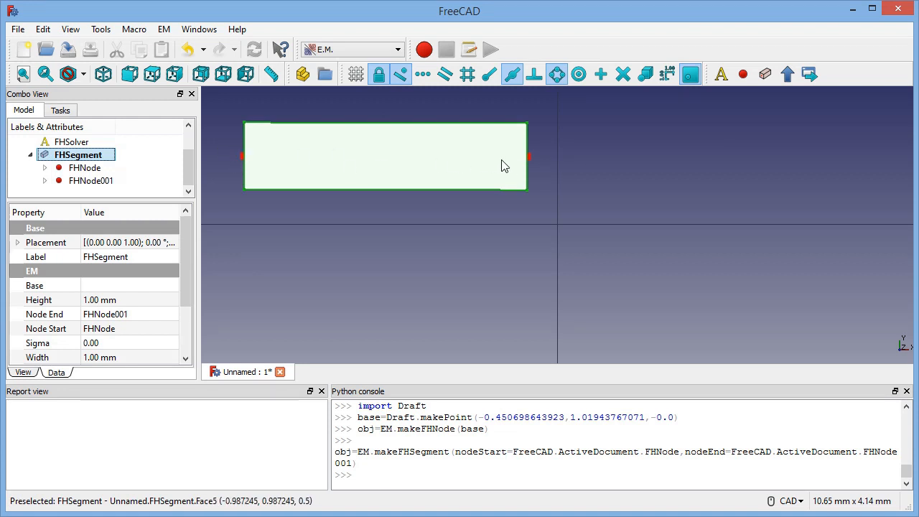
mouse_move(438, 216)
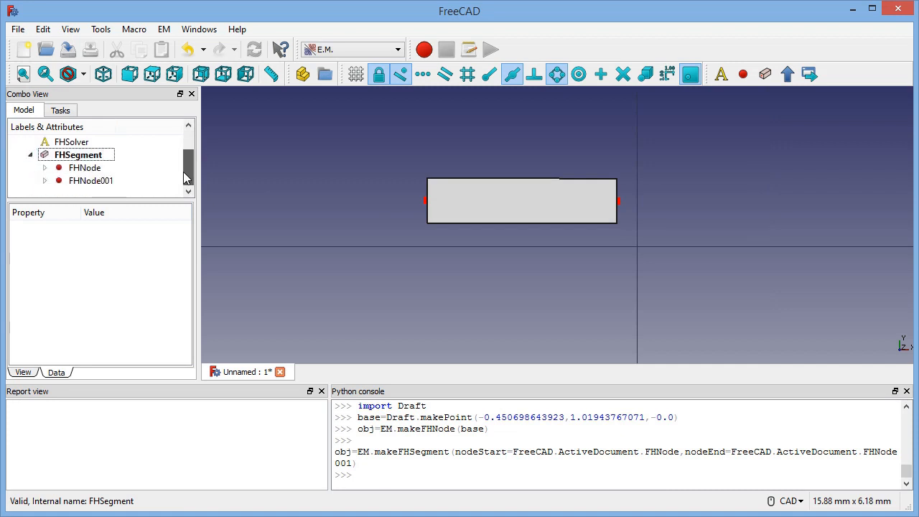
mouse_move(500, 227)
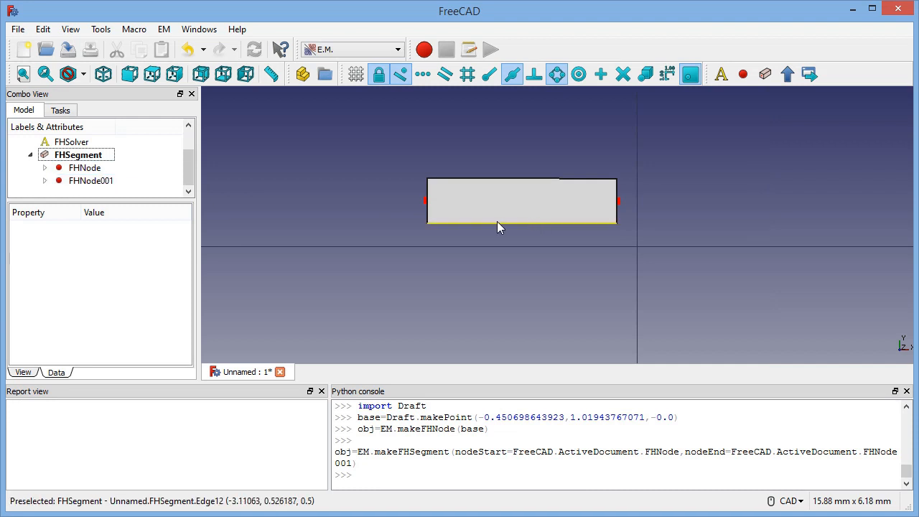
mouse_move(600, 209)
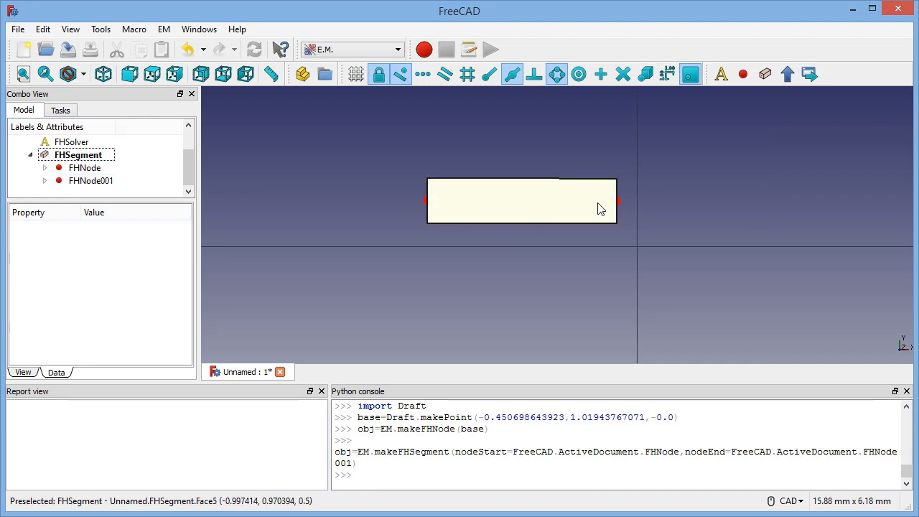
mouse_move(603, 210)
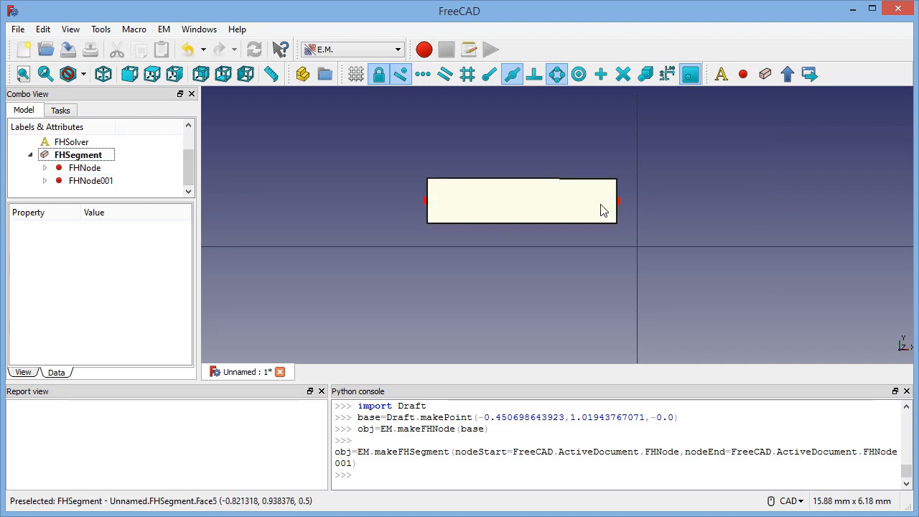
mouse_move(744, 74)
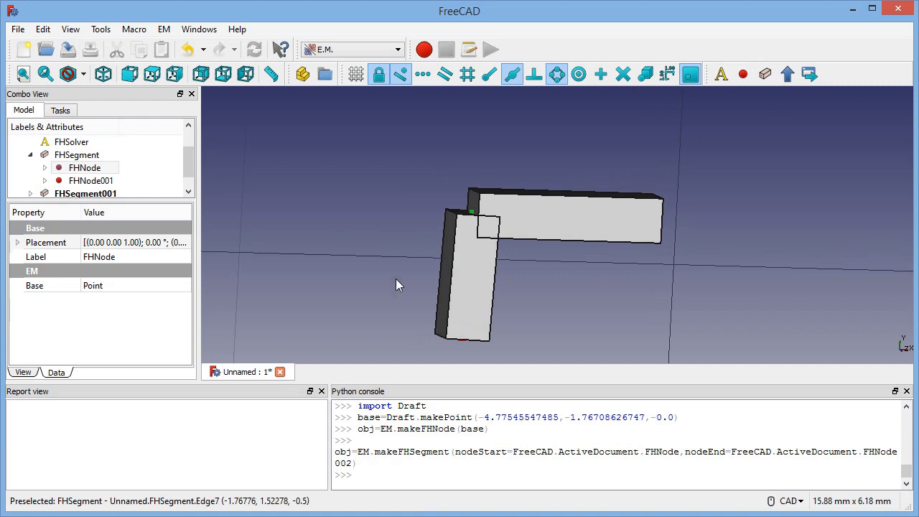
mouse_move(500, 256)
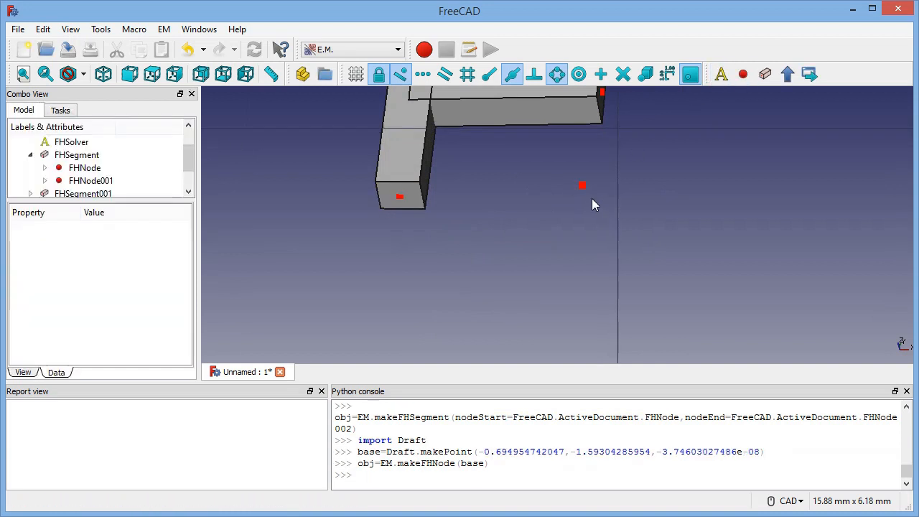
Select the latest node for the next segment and fit the whole four-sided loop in view
click(399, 198)
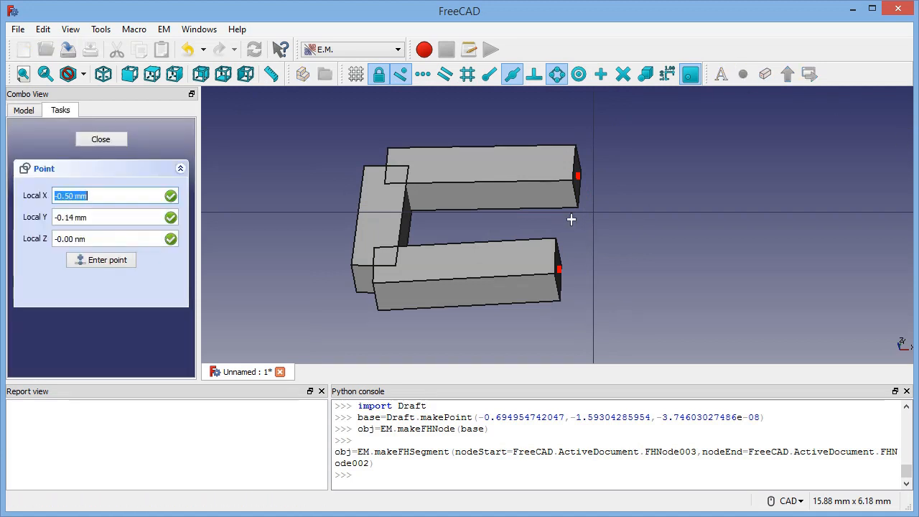
mouse_move(575, 217)
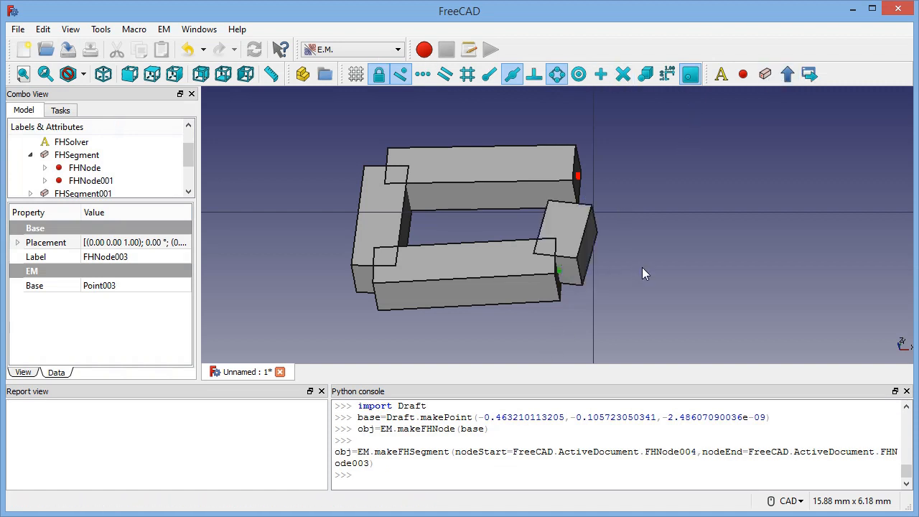
click(225, 74)
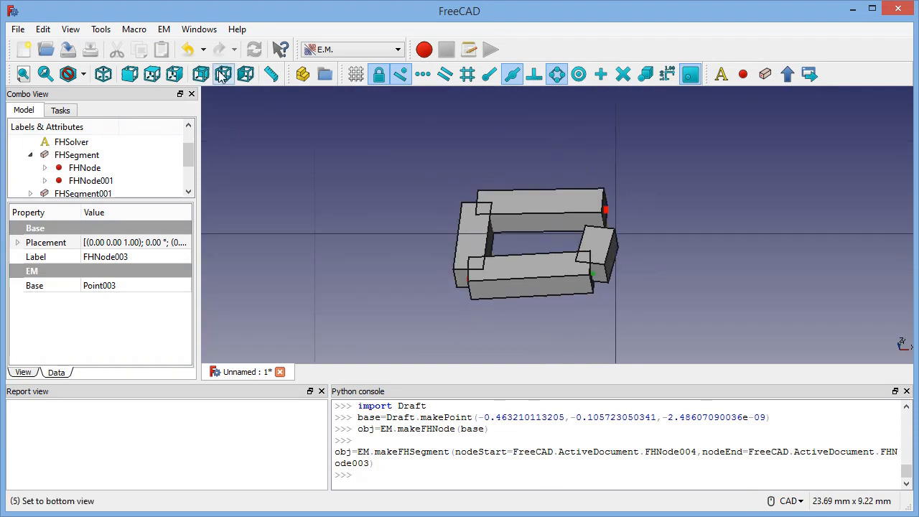
click(224, 75)
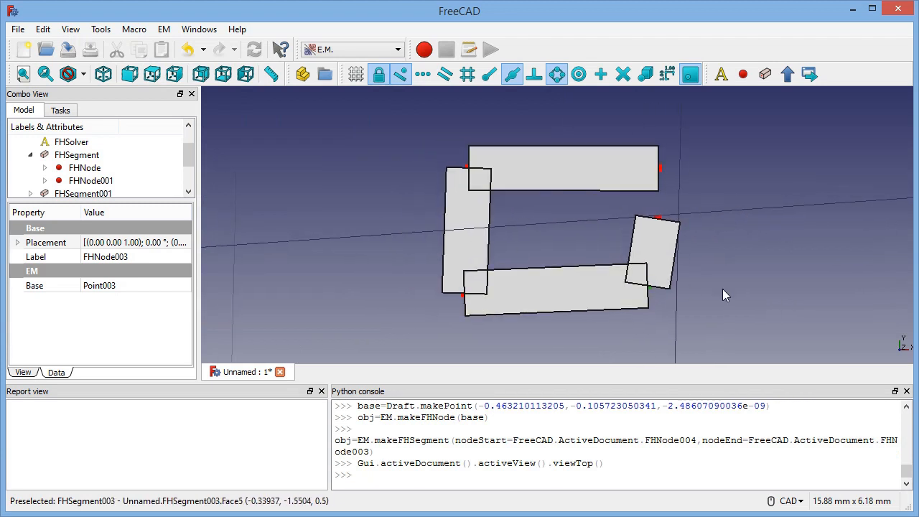
mouse_move(500, 188)
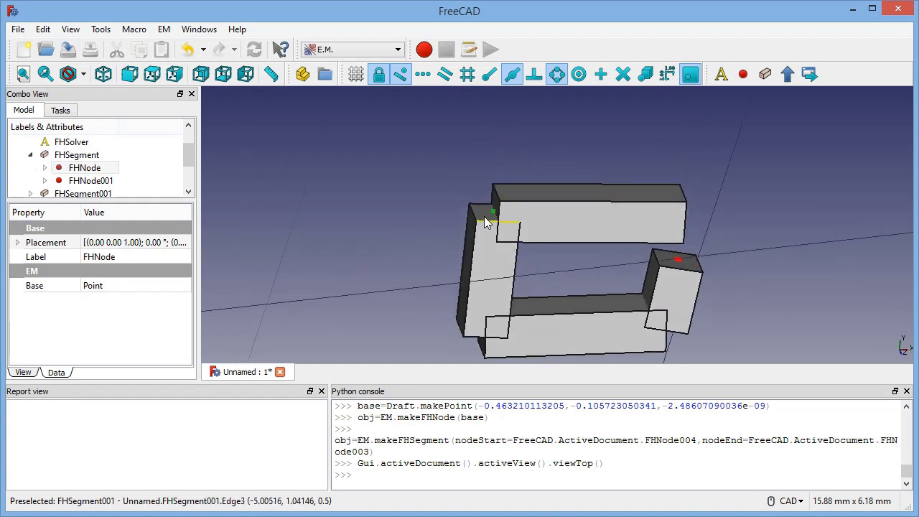
scroll(down, 3)
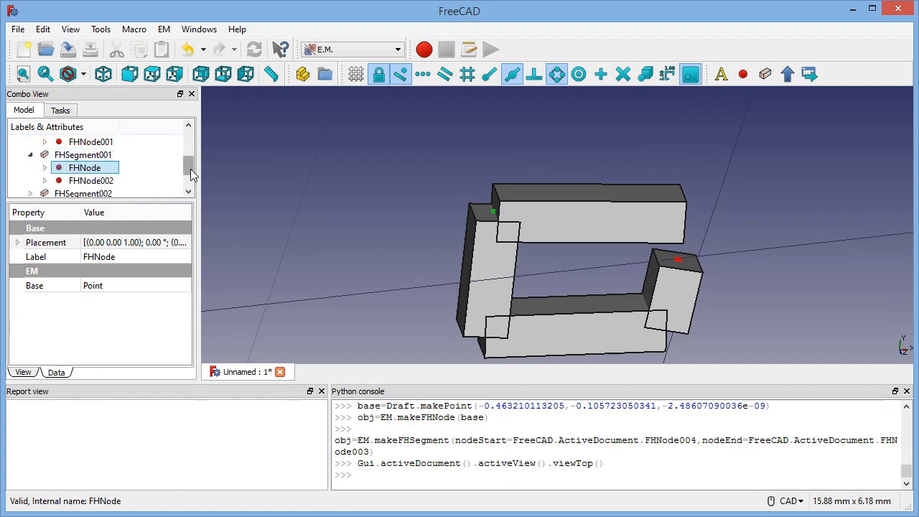
mouse_move(514, 242)
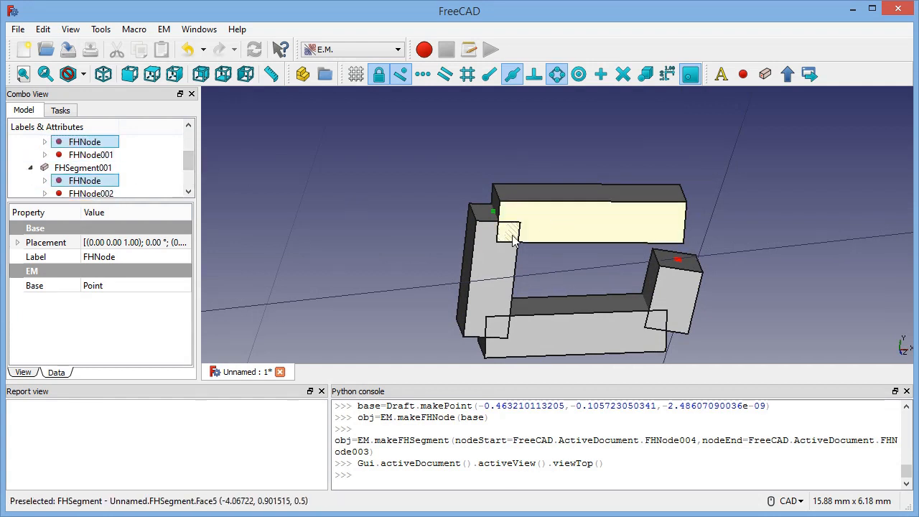
click(91, 155)
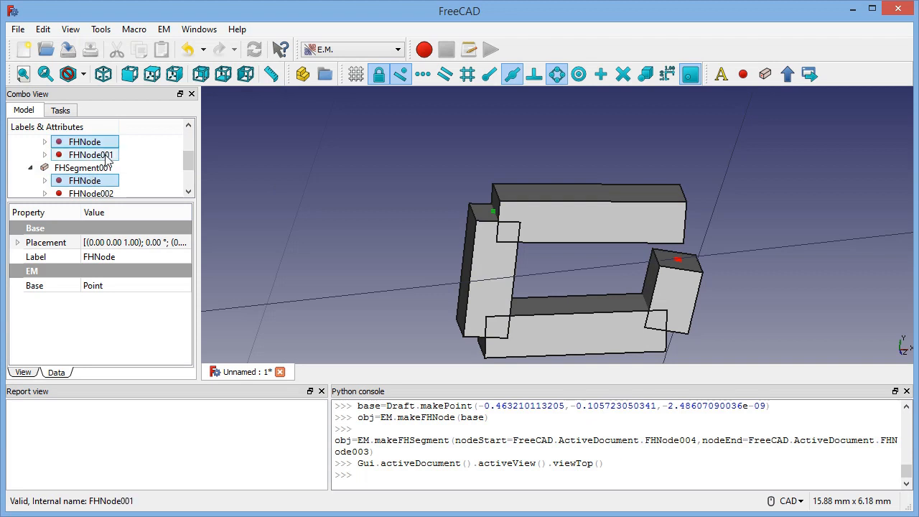
click(86, 181)
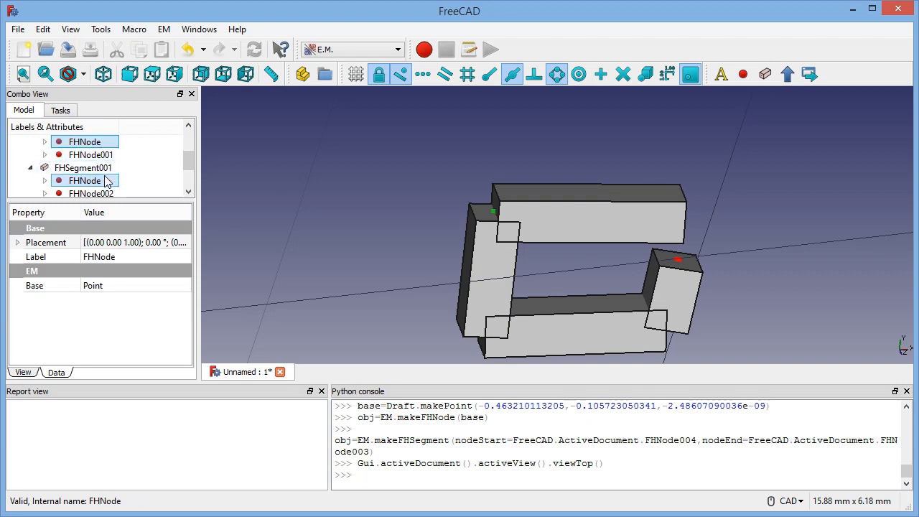
click(85, 181)
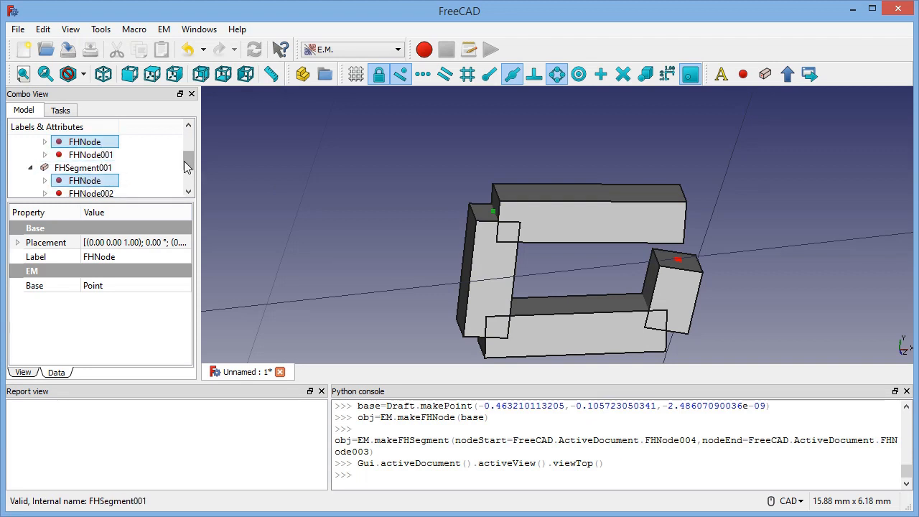
click(83, 167)
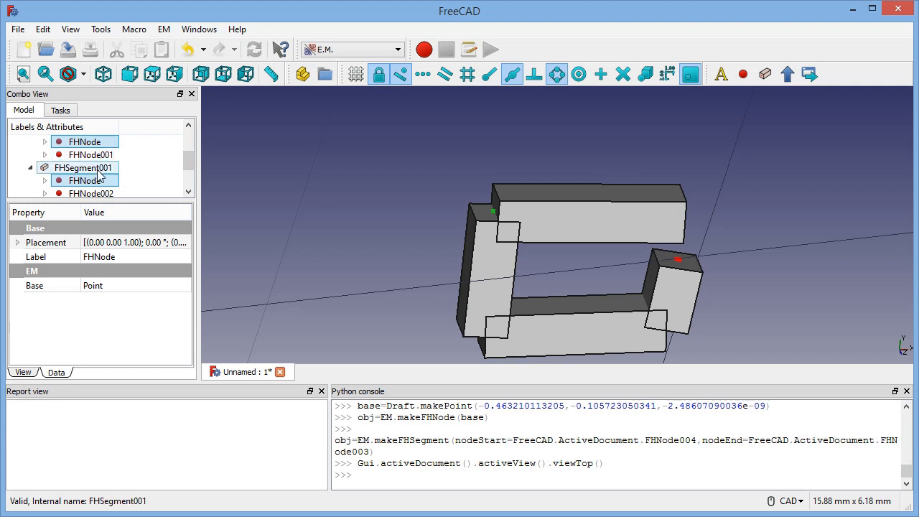
click(89, 192)
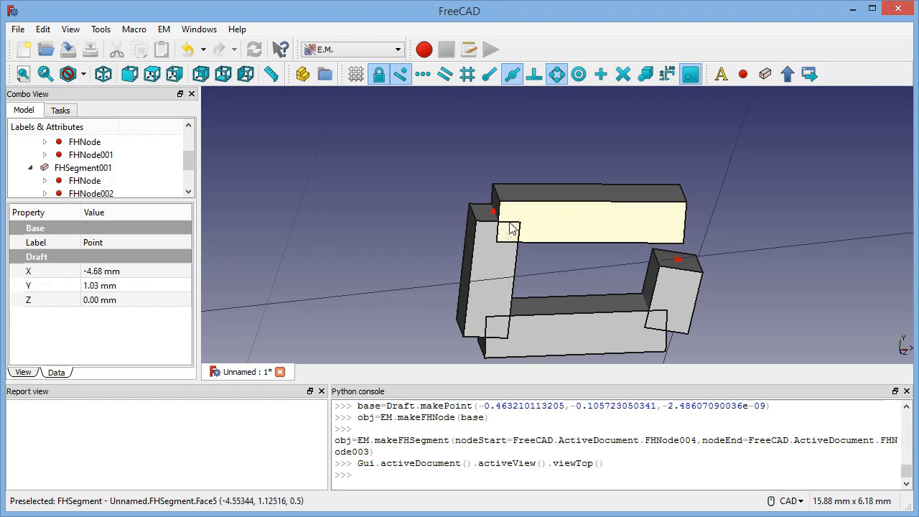
mouse_move(463, 164)
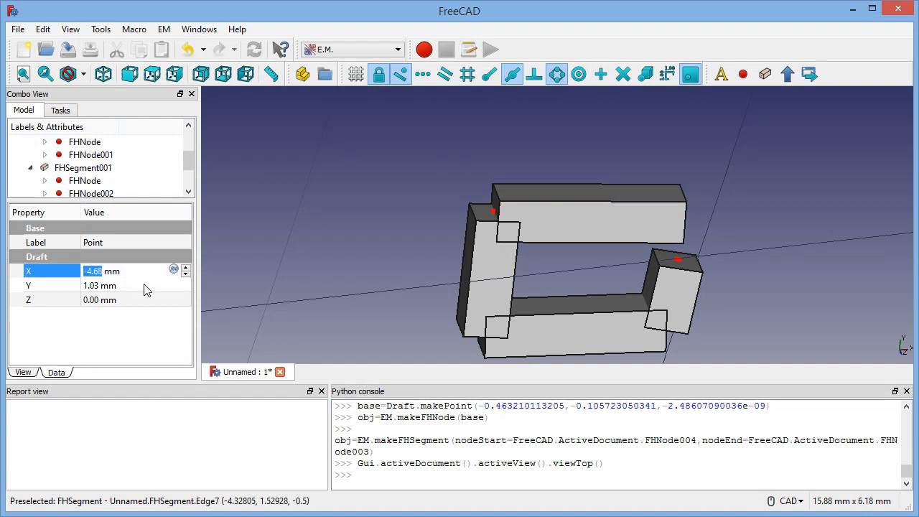
Give the corner node points round X and Y values of -5 mm and -2 mm
text(-5 mm)
click(137, 286)
text(1)
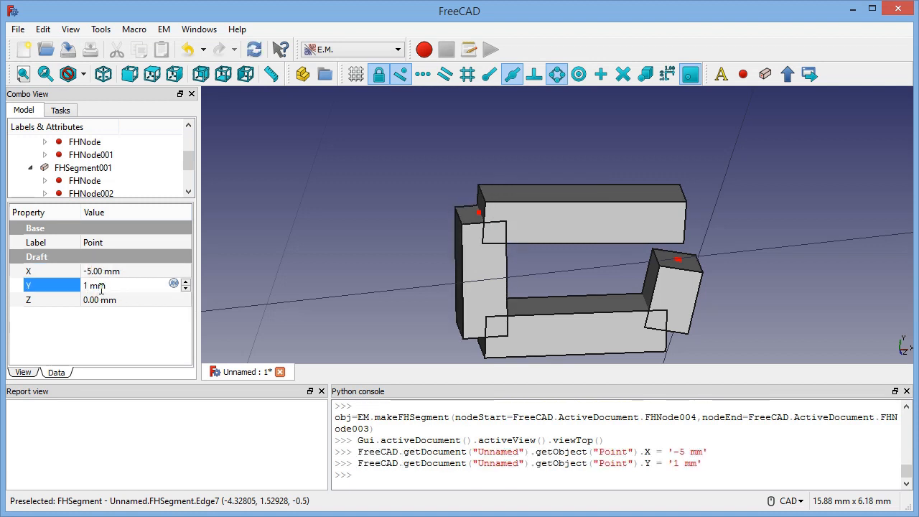
mouse_move(582, 218)
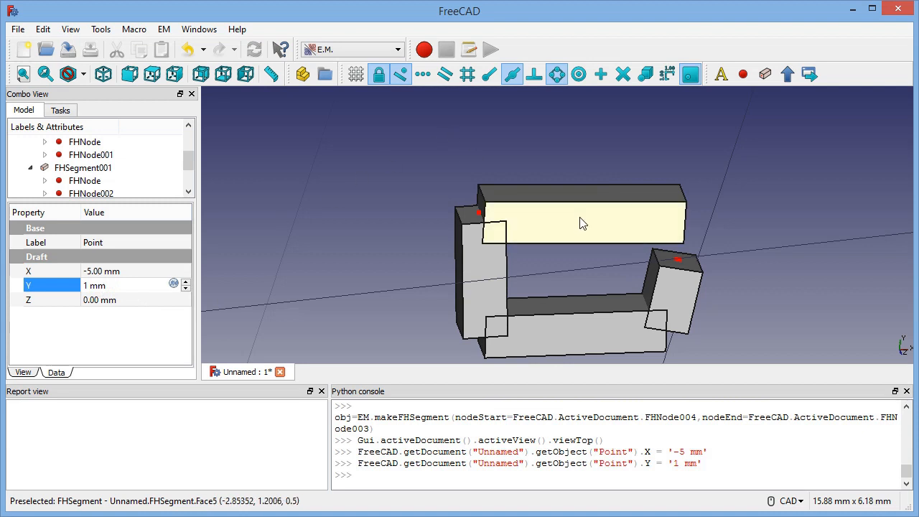
mouse_move(573, 300)
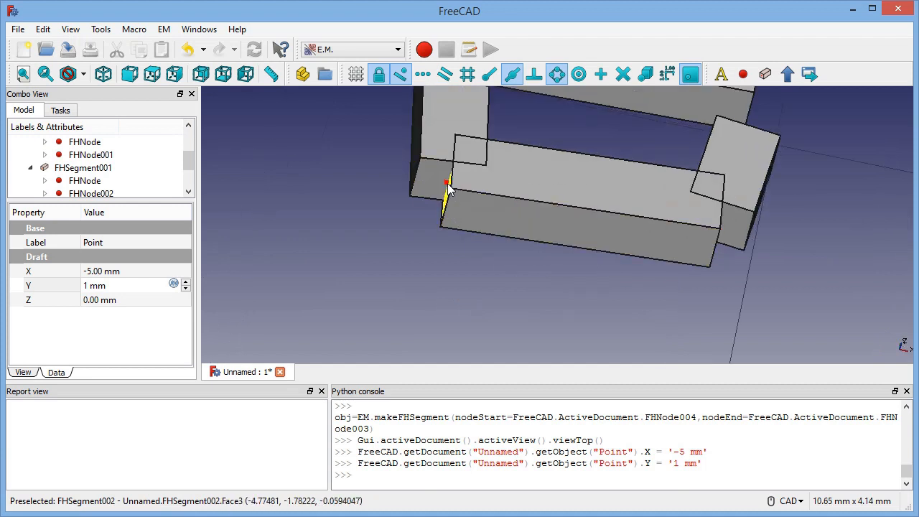
click(89, 193)
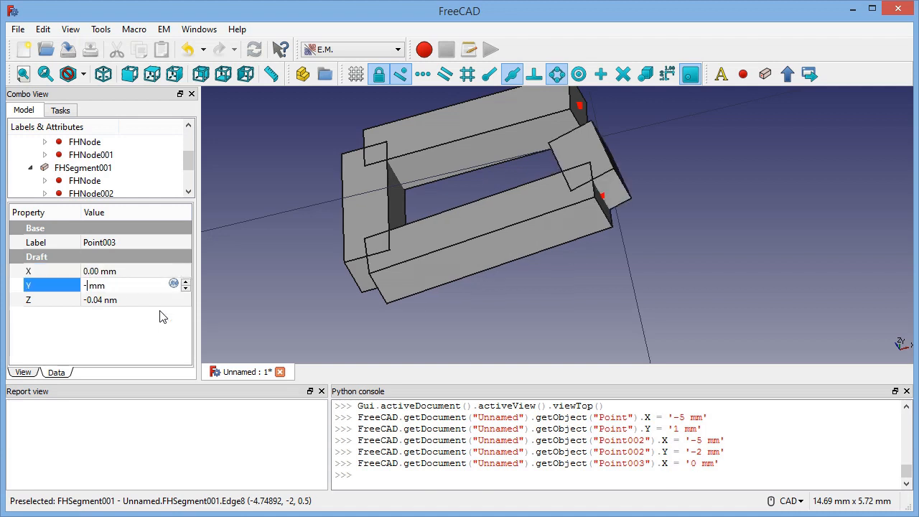
text(-2 mm)
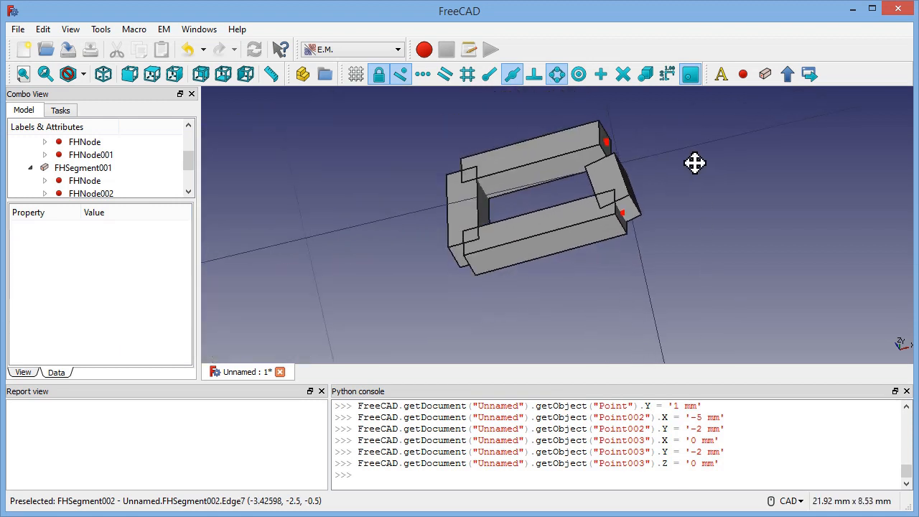
Set the open-end nodes Point001 to (0, 1) mm and Point004 to (0, 0) mm
drag(696, 163, 661, 257)
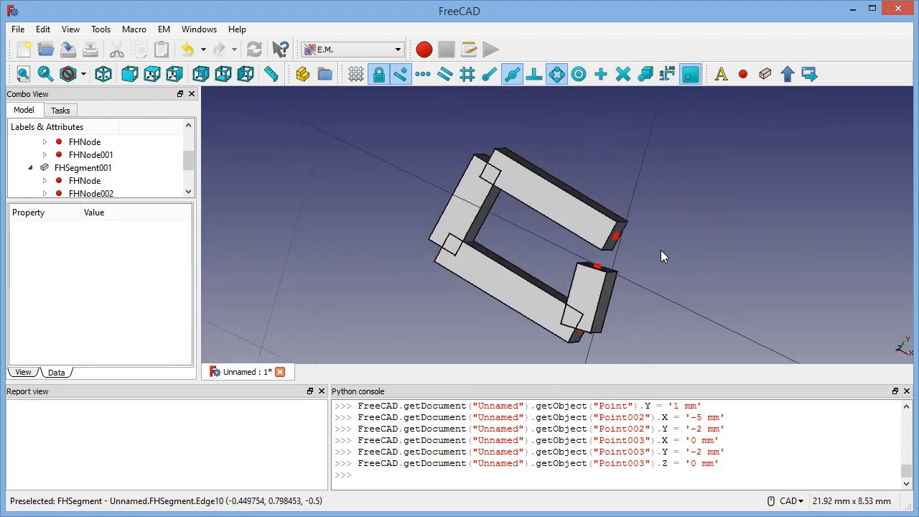
click(92, 155)
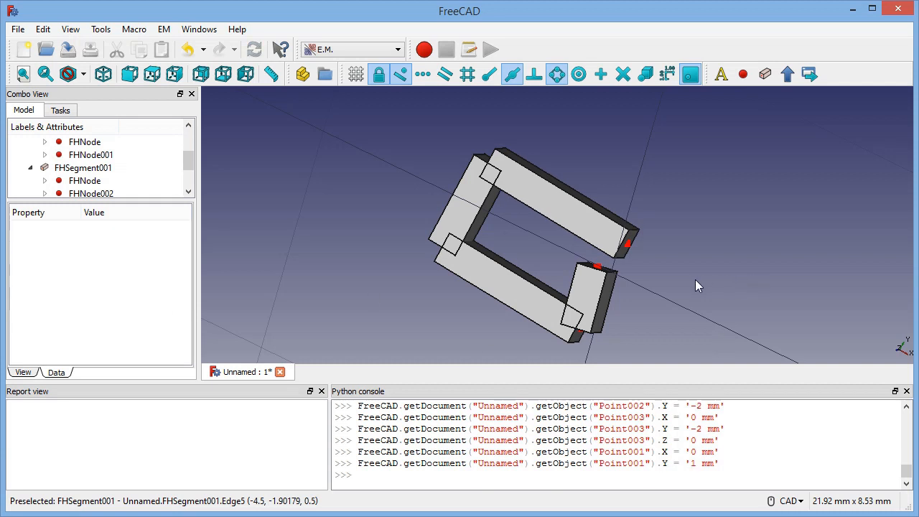
click(596, 268)
text(0)
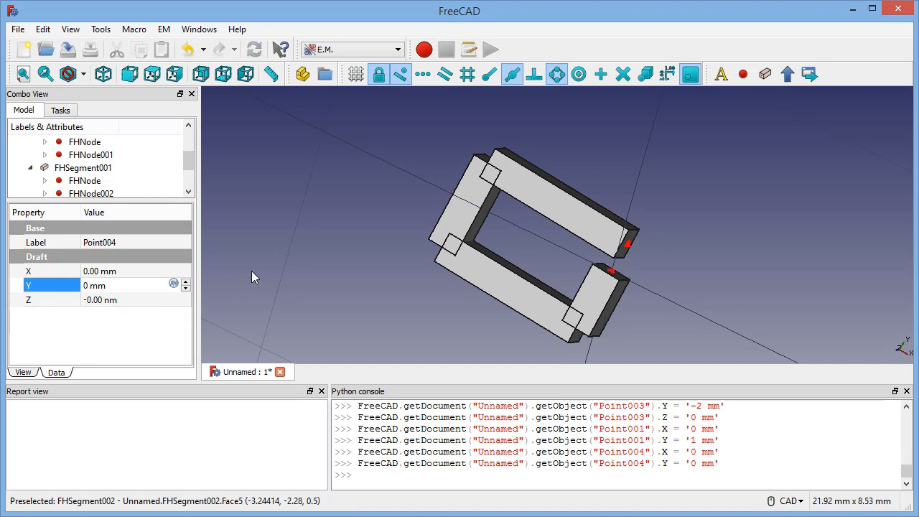
click(129, 74)
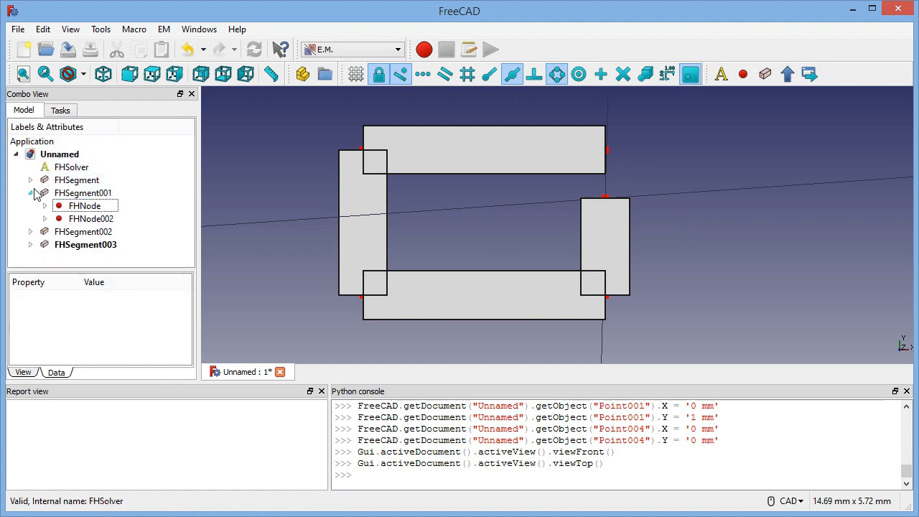
Create an FHPort between FHNode001 and FHNode004 across the loop's gap and select it
click(82, 192)
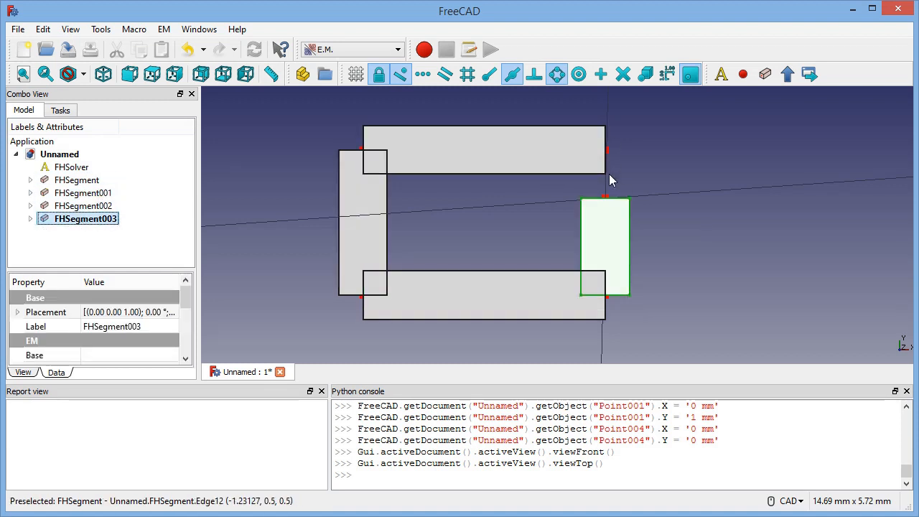
mouse_move(741, 187)
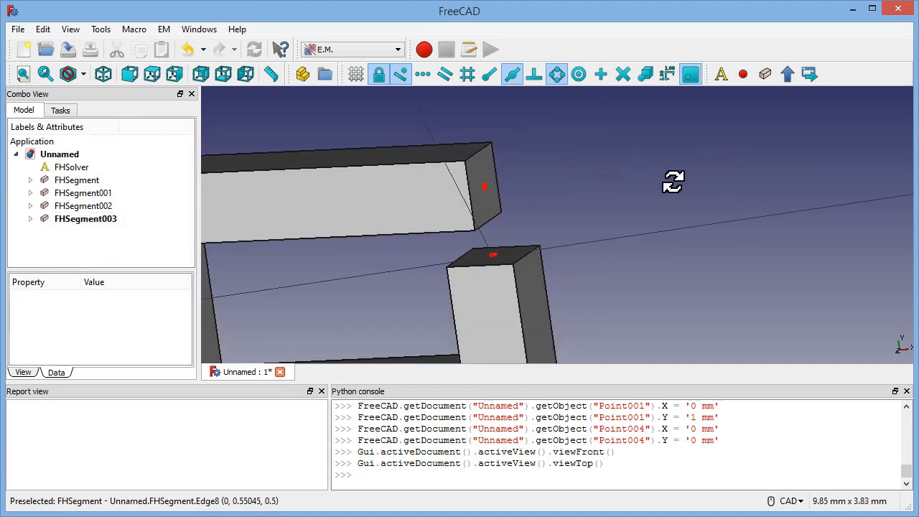
click(477, 179)
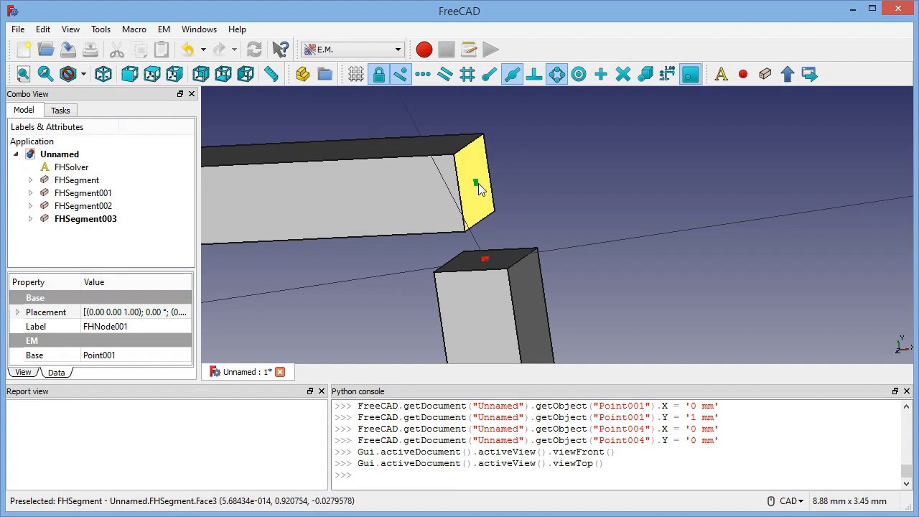
mouse_move(514, 224)
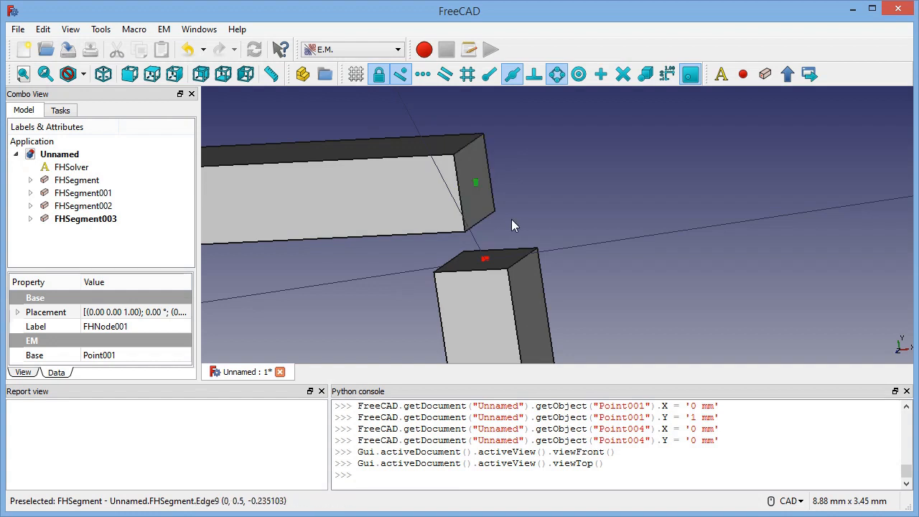
mouse_move(477, 187)
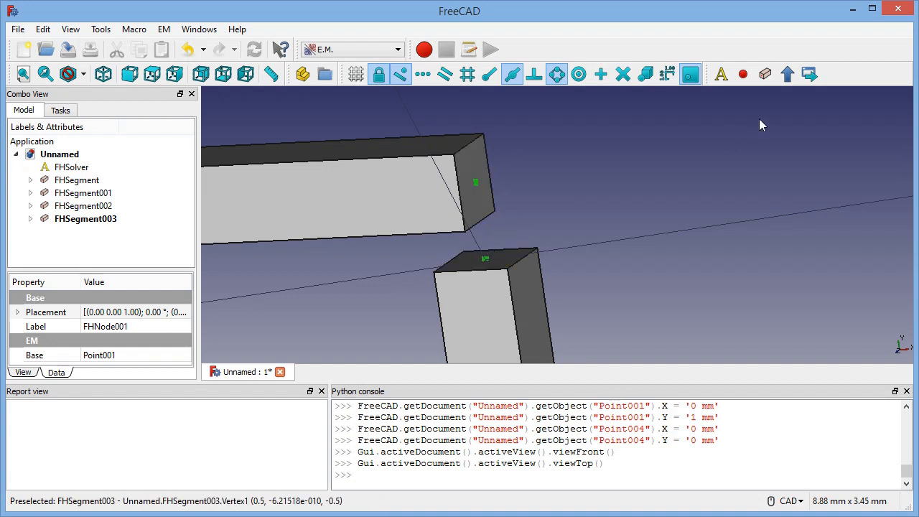
mouse_move(787, 75)
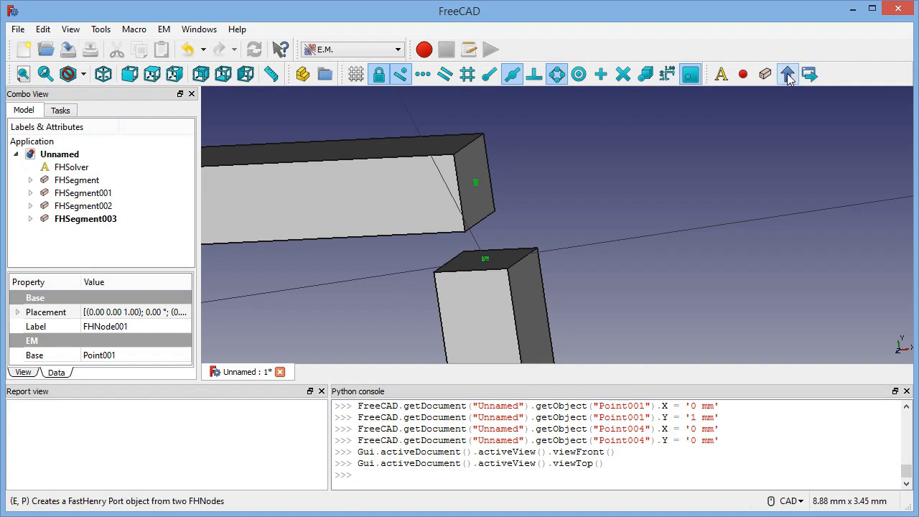
click(787, 75)
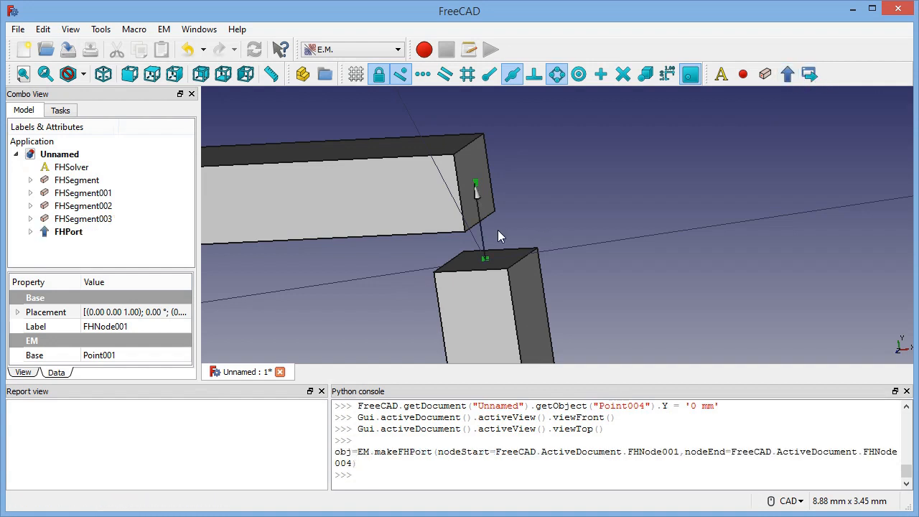
mouse_move(481, 201)
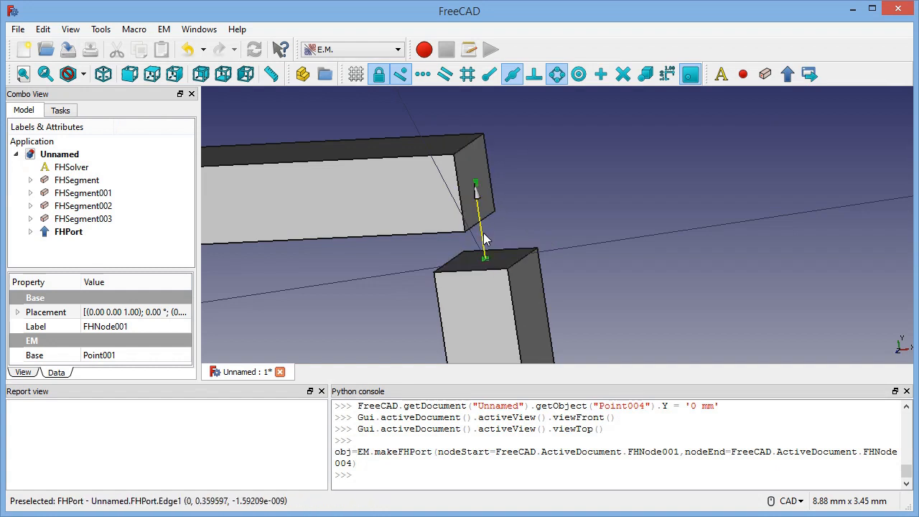
click(69, 231)
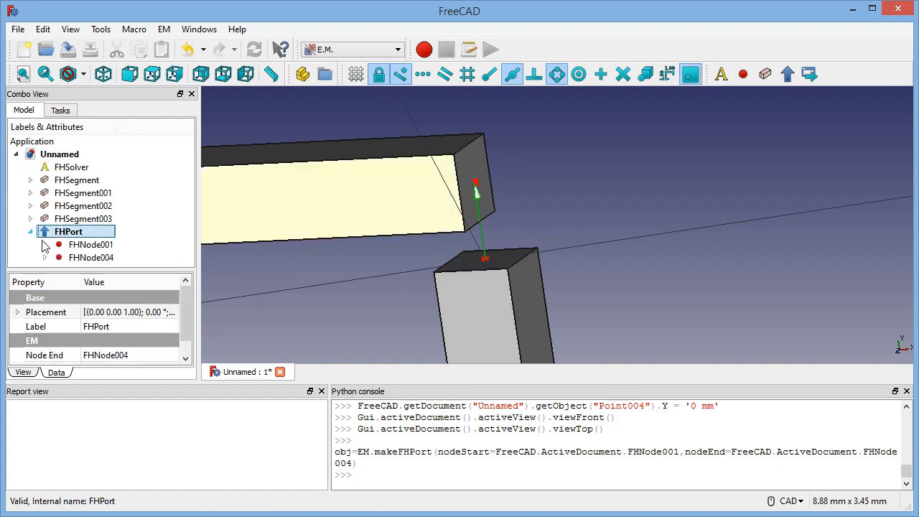
Export the loop as fasthenry_input_file.inp with the FastHenry input file tool
click(92, 257)
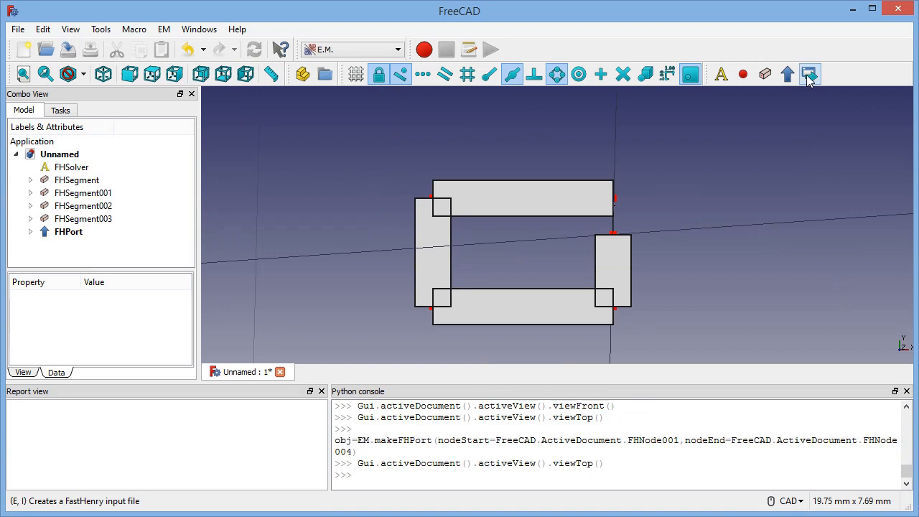
mouse_move(810, 75)
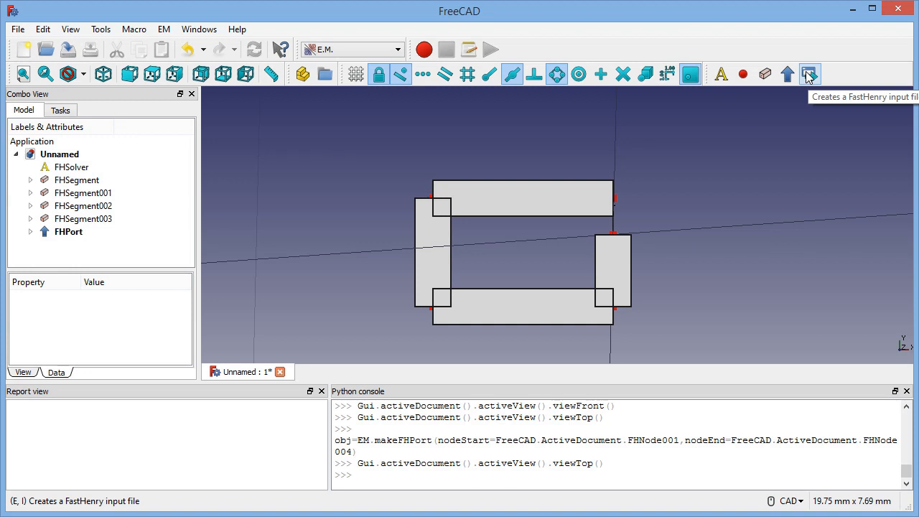
click(810, 75)
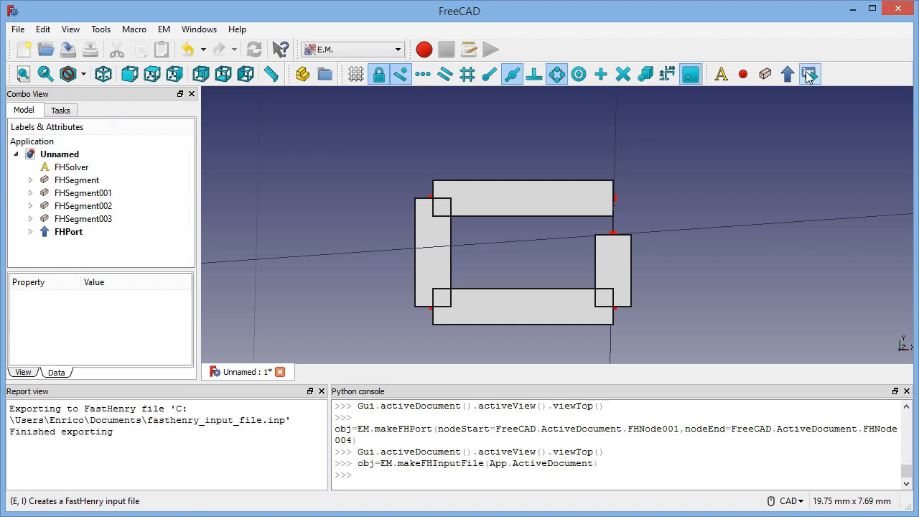
click(810, 75)
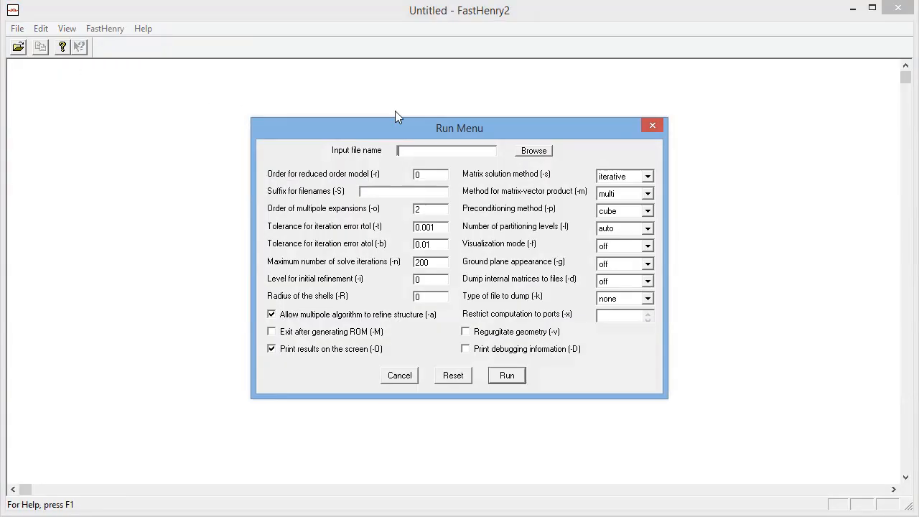
Browse to Documents and set fasthenry_input_file.inp as FastHenry2's input file
click(533, 151)
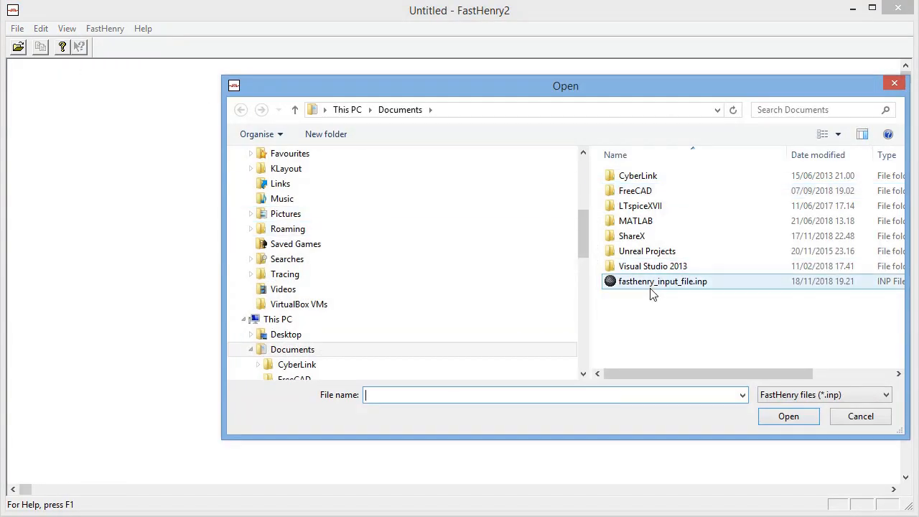
click(292, 349)
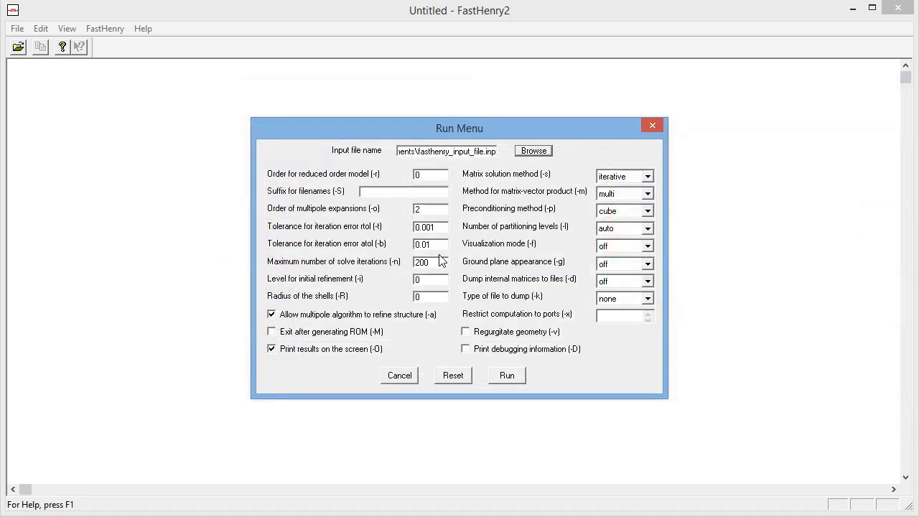
click(506, 375)
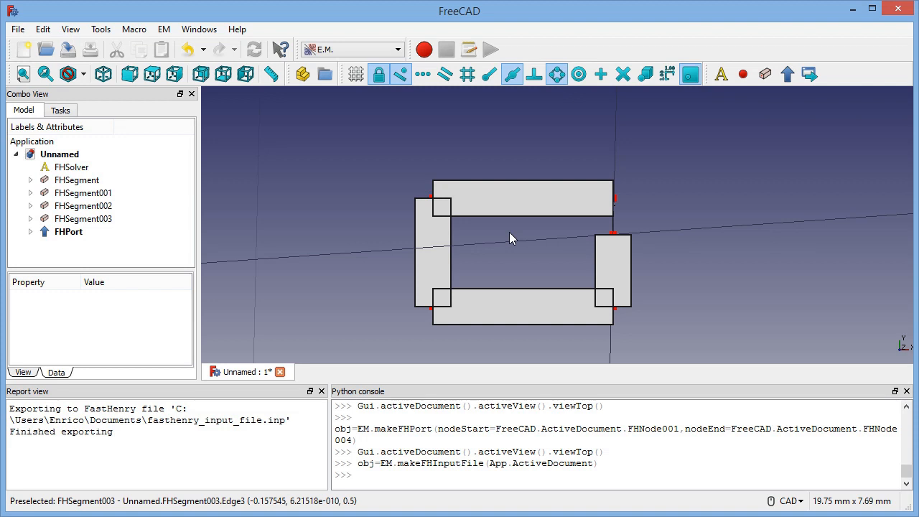
mouse_move(258, 215)
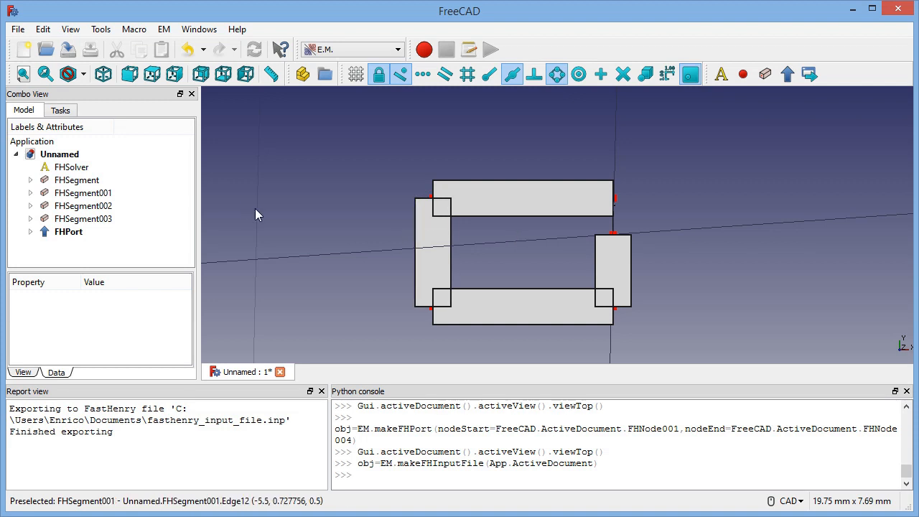
mouse_move(334, 220)
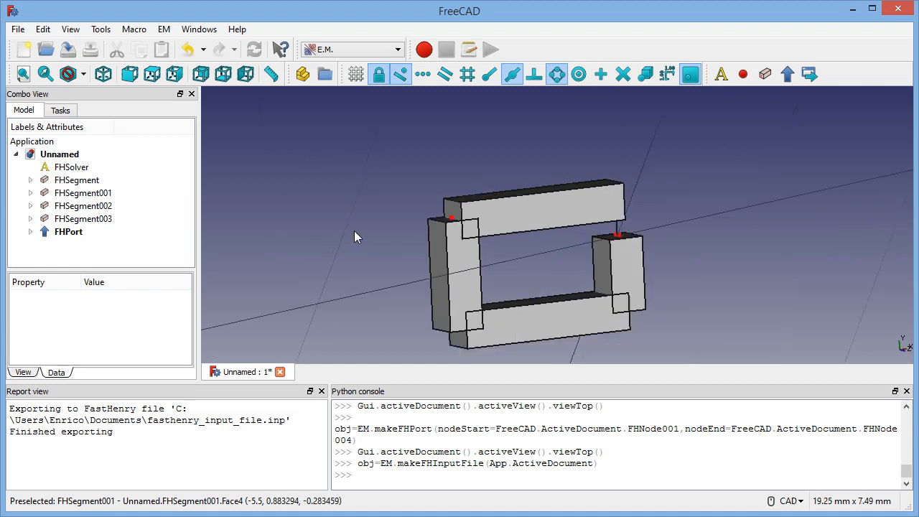
Move a loop node's Point to X −6 mm, pushing the loop's left side outward
click(451, 218)
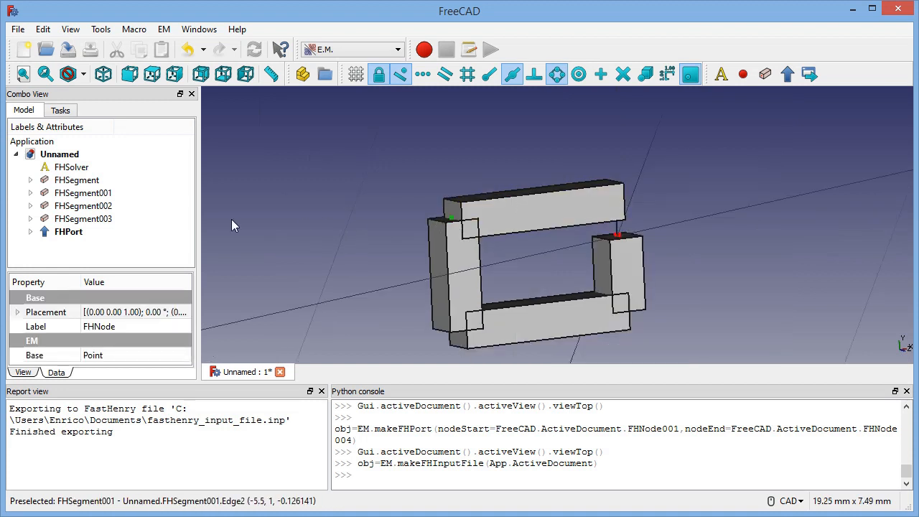
mouse_move(454, 218)
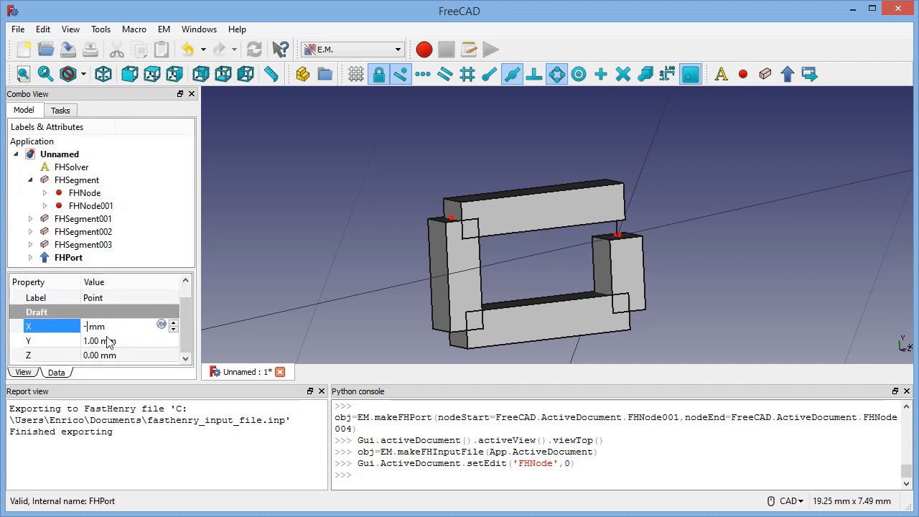
text(-6)
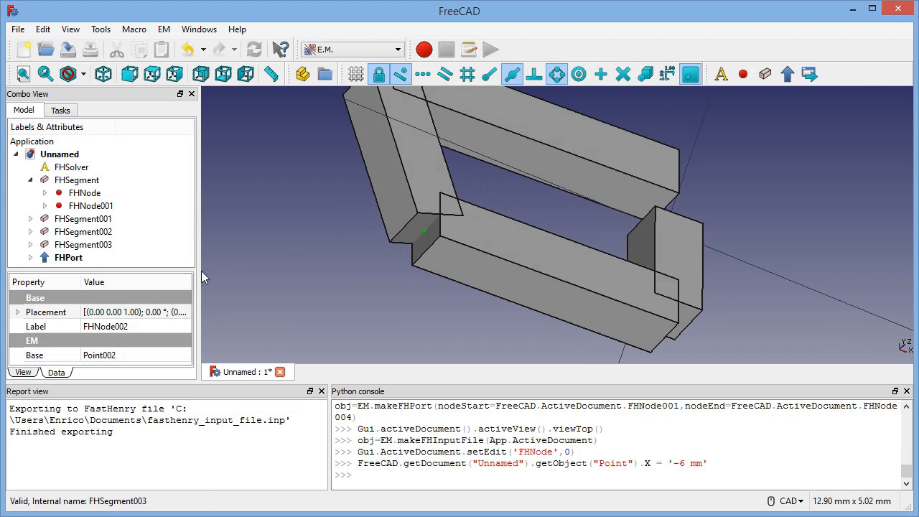
scroll(down, 3)
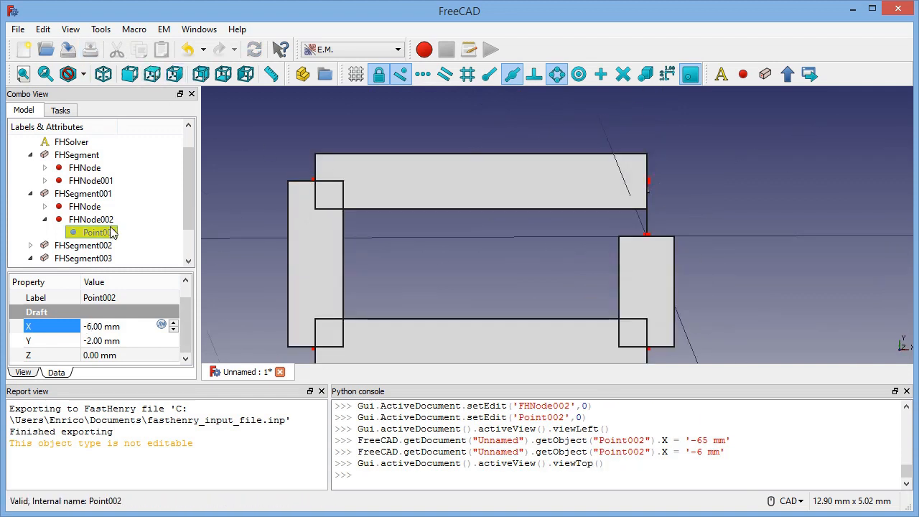
mouse_move(519, 279)
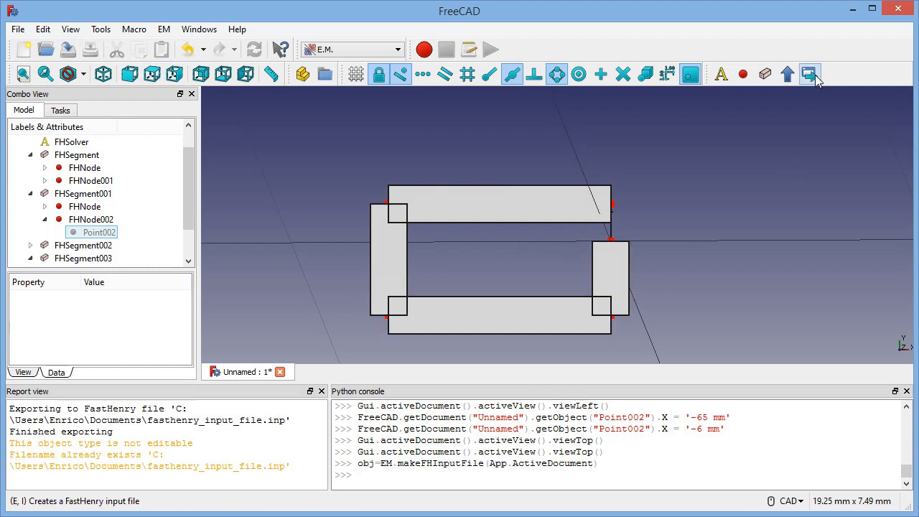
Export the loop, then set FHSolver's Filename to fasthenry_input_file2.inp for the reshaped version
click(810, 75)
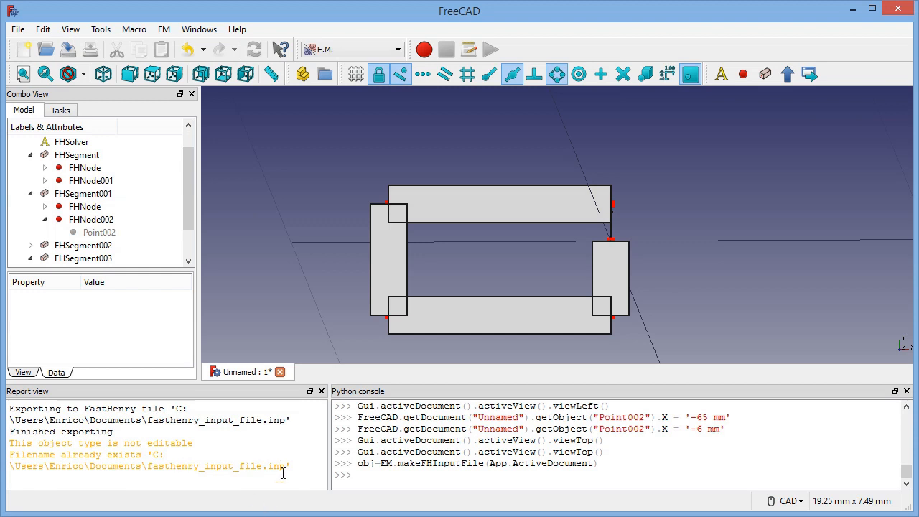
click(72, 167)
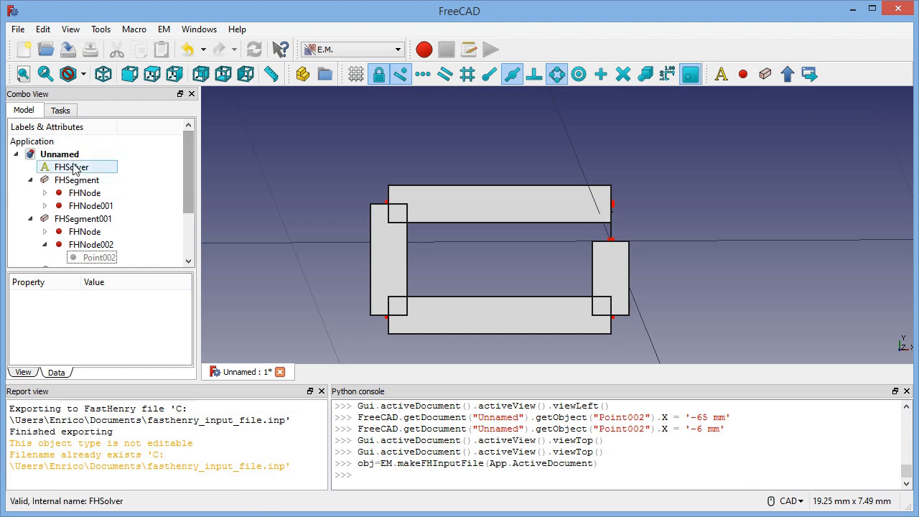
click(70, 167)
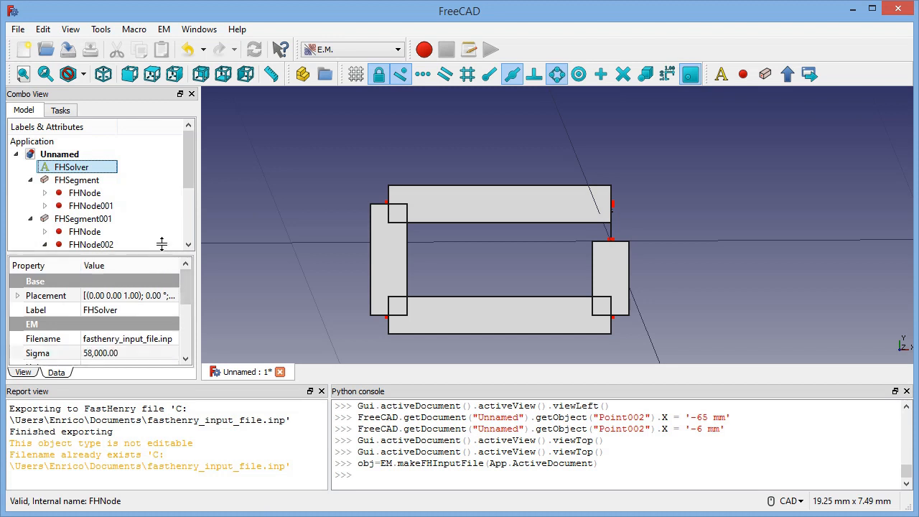
text(fasthenry_input_file2.inp)
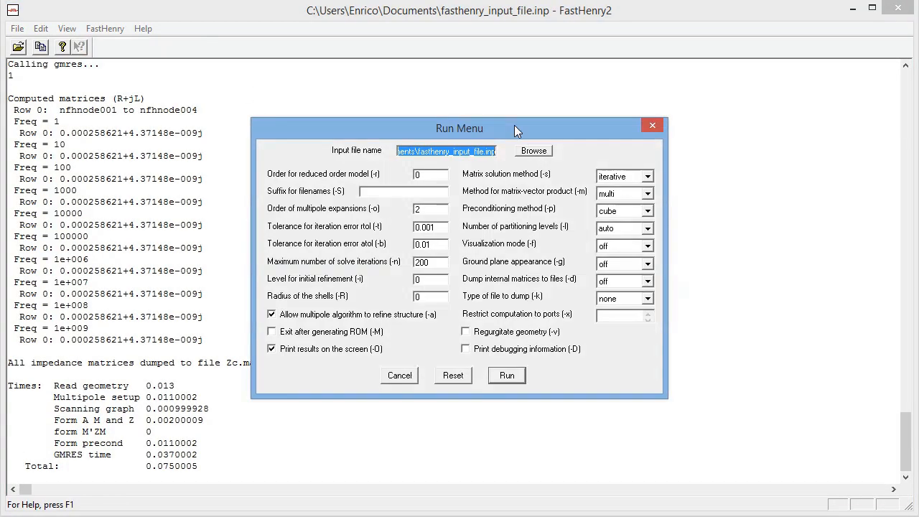
Load fasthenry_input_file2.inp in the Run Menu and run the FastHenry simulation
click(534, 151)
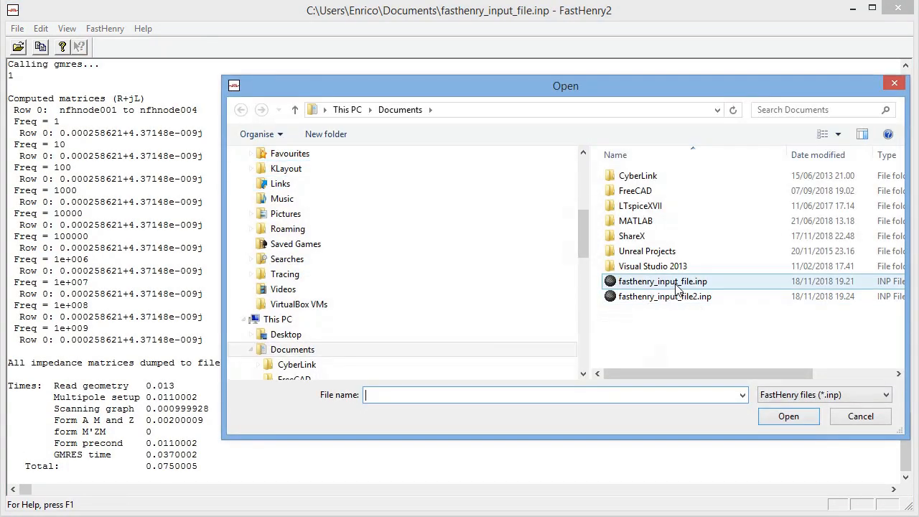
click(665, 296)
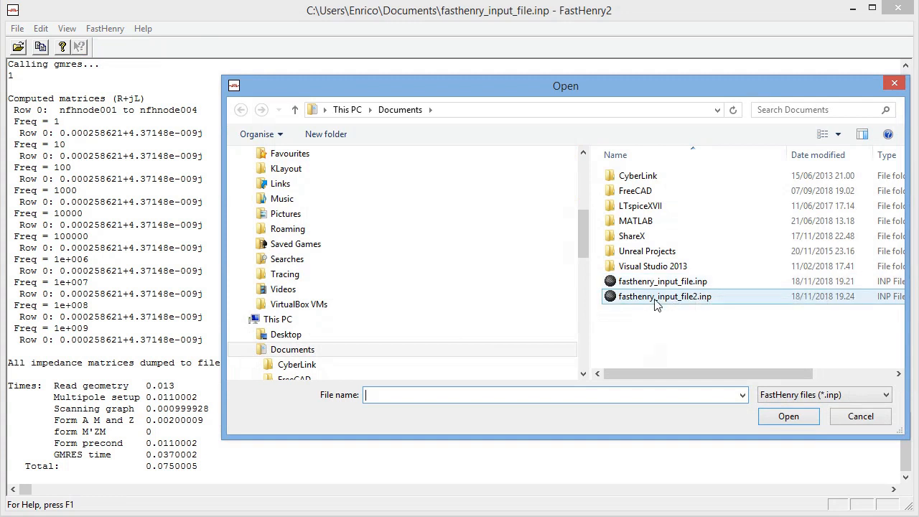
click(788, 416)
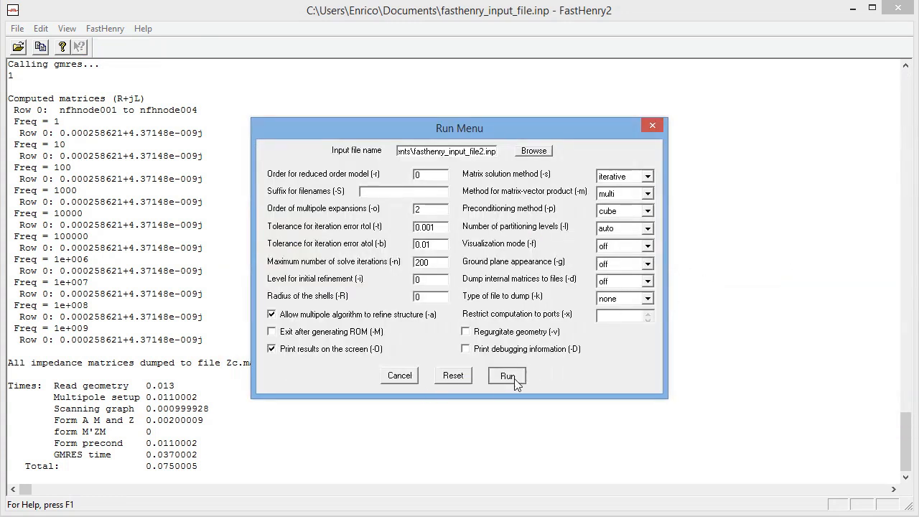
click(507, 377)
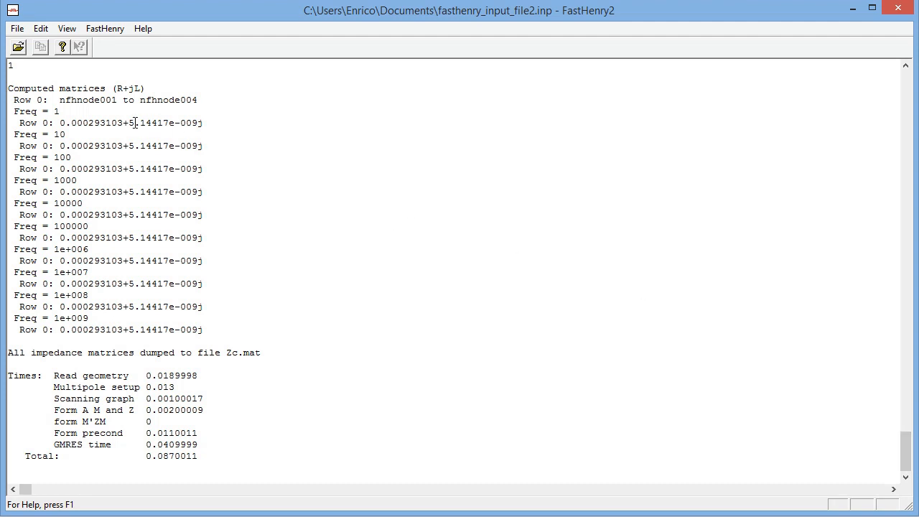
Compare the new impedance 0.000293103+5.14417e-009j with the earlier 0.000258621+4.37148e-009j
drag(129, 123, 152, 123)
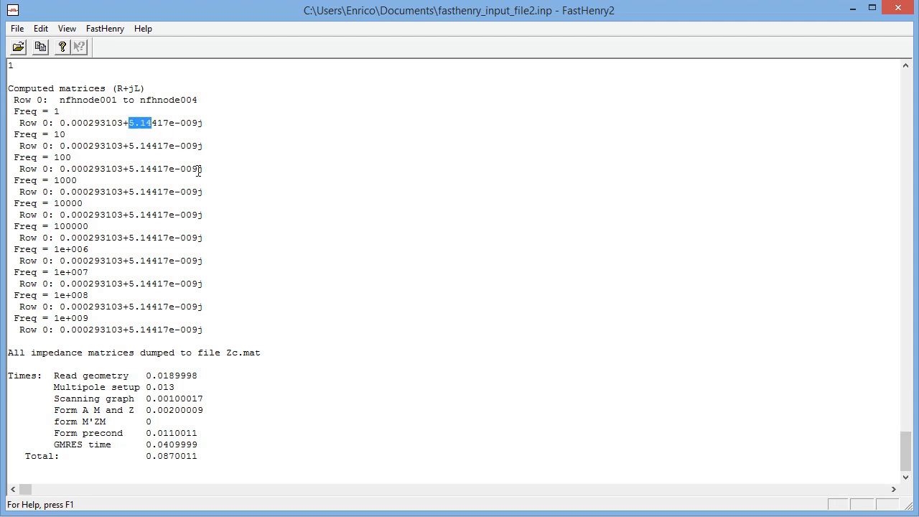
scroll(down, 3)
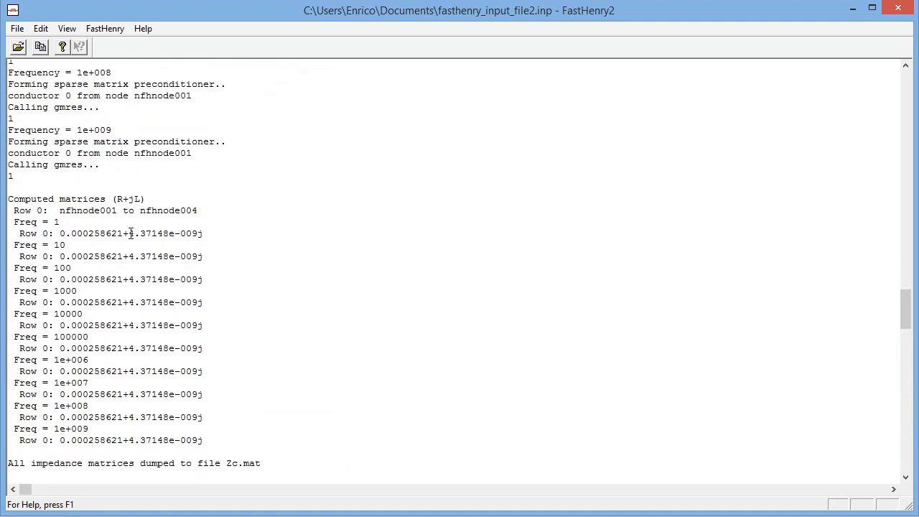
double_click(138, 233)
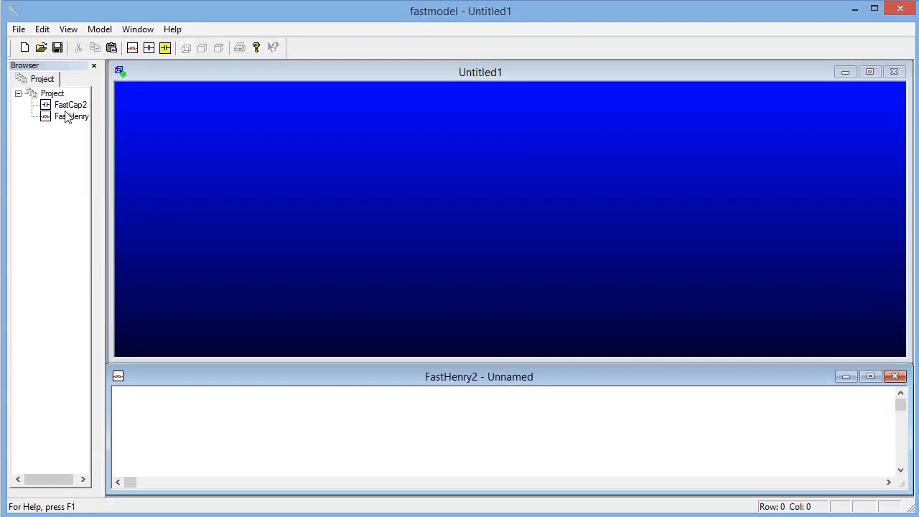
Load fasthenry_input_file2.inp as a FastHenry model and view the loop as shaded solids
click(72, 116)
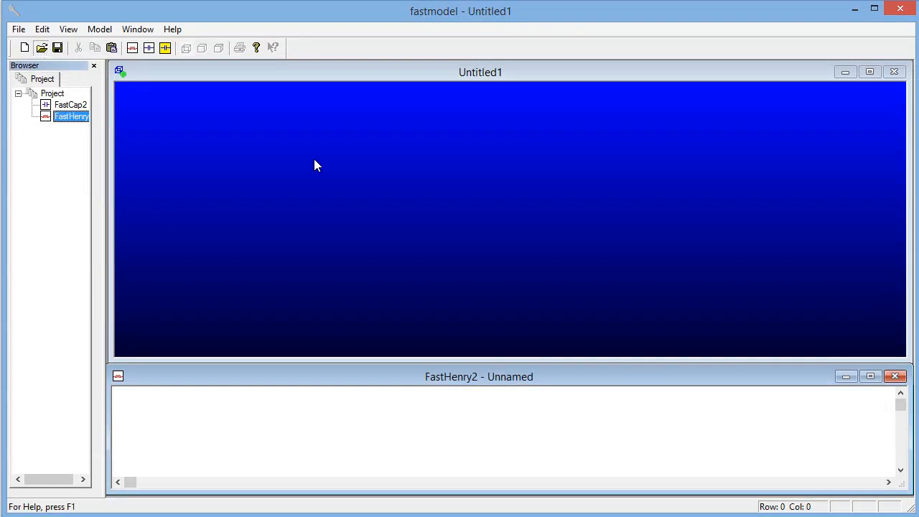
mouse_move(339, 181)
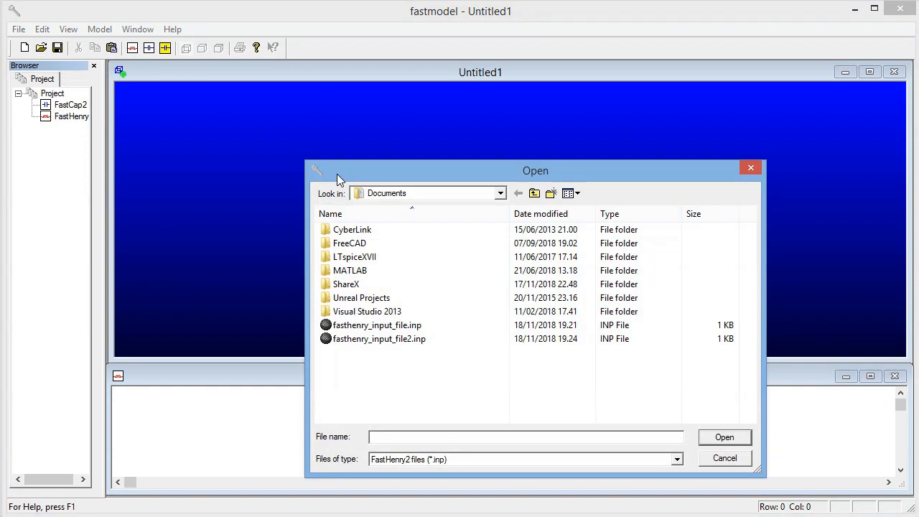
click(379, 339)
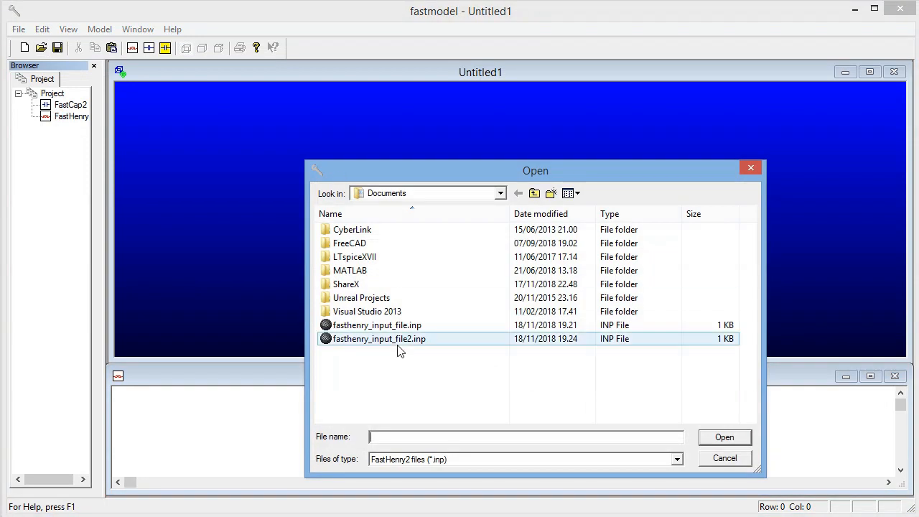
double_click(379, 339)
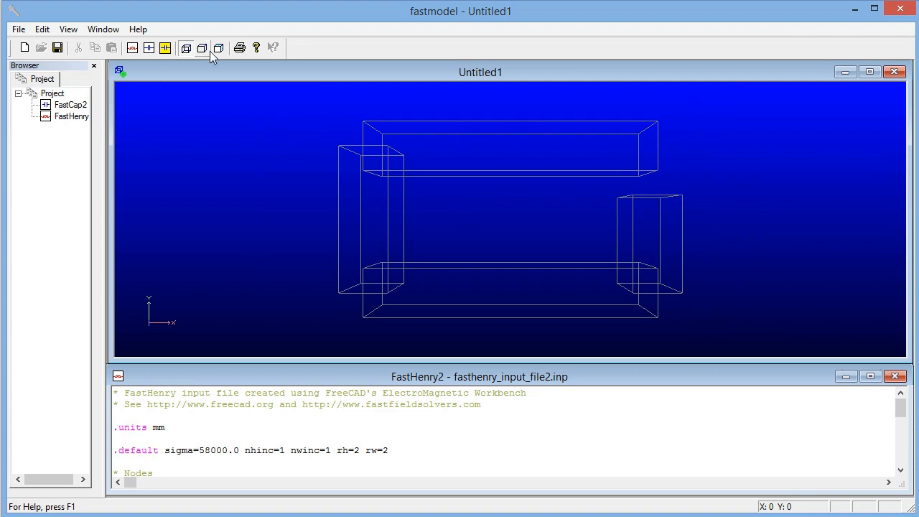
click(219, 48)
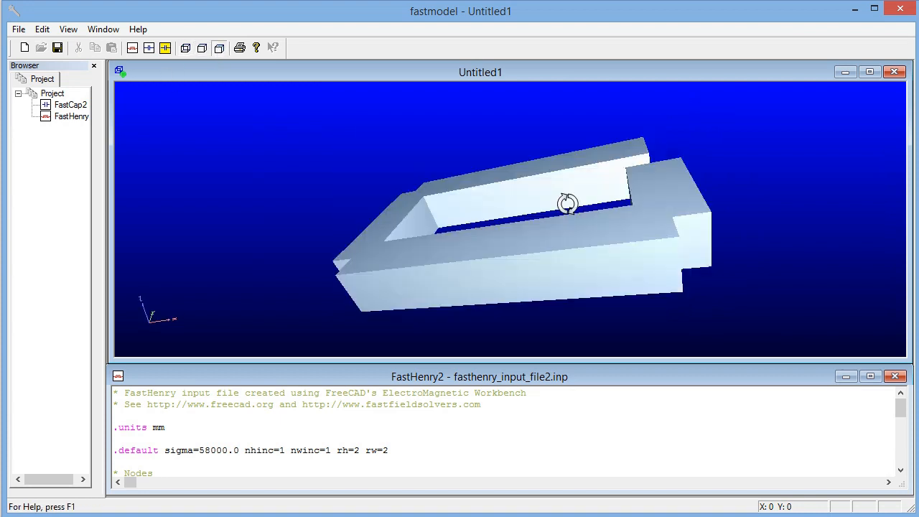
drag(567, 203, 601, 241)
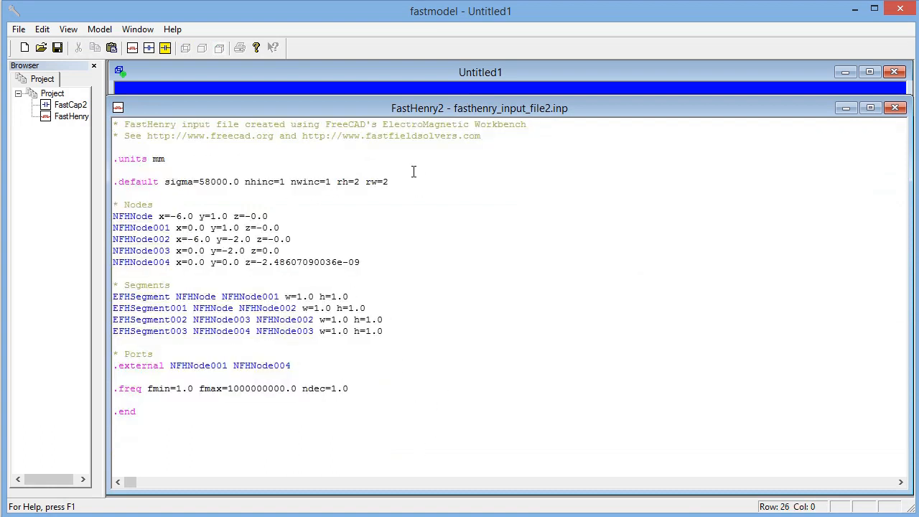
mouse_move(442, 237)
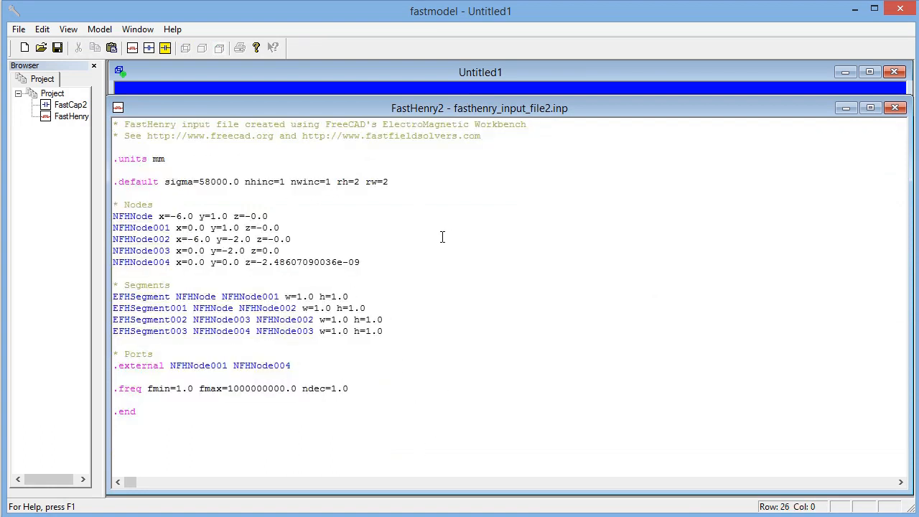